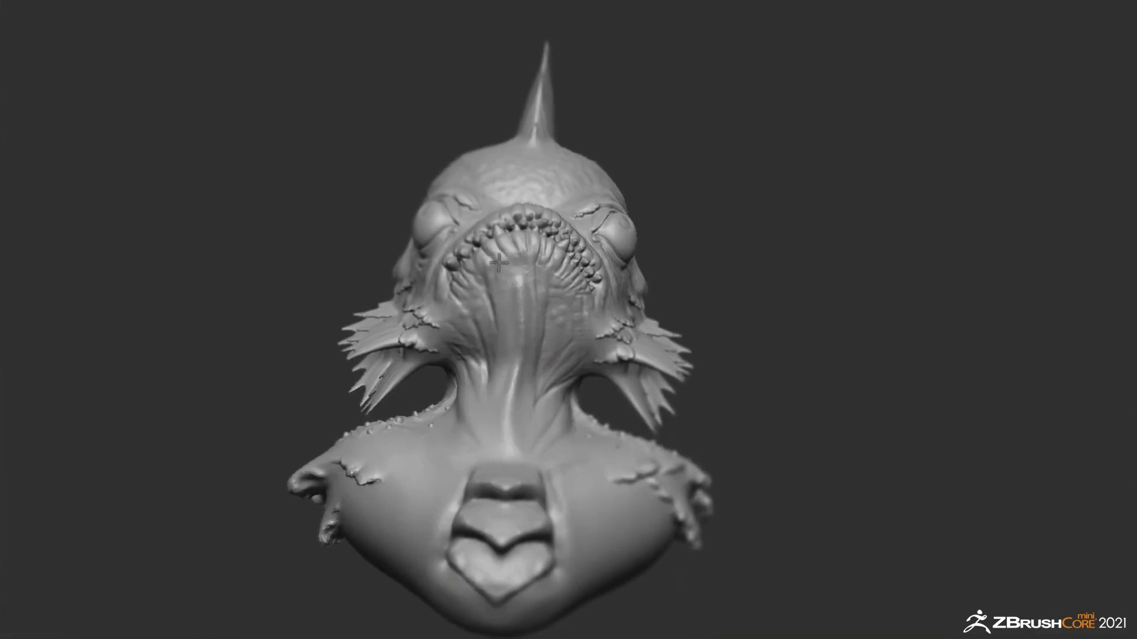
# - Open the bearded Z Base Head and record a movie orbiting from side to front
pyautogui.click(458, 28)
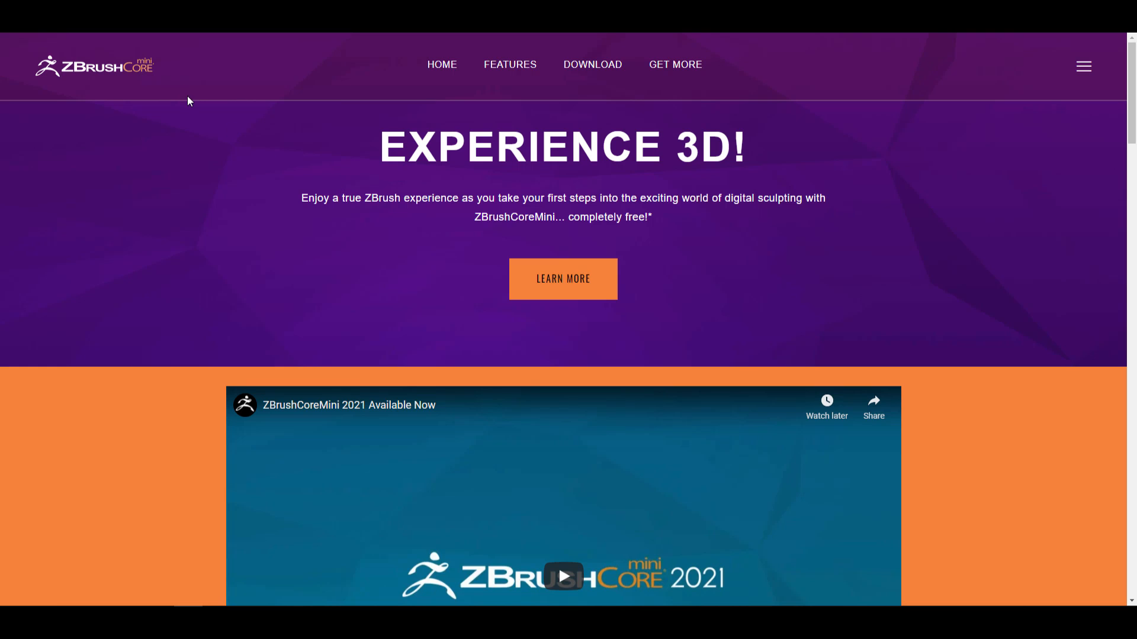
pyautogui.scroll(-3)
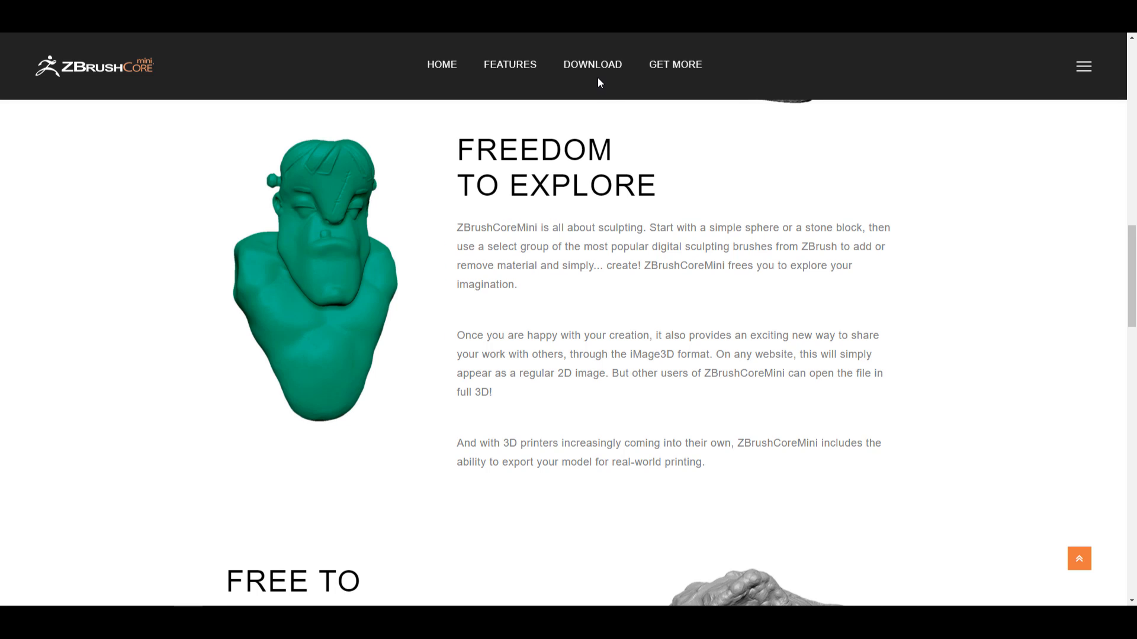
pyautogui.scroll(-3)
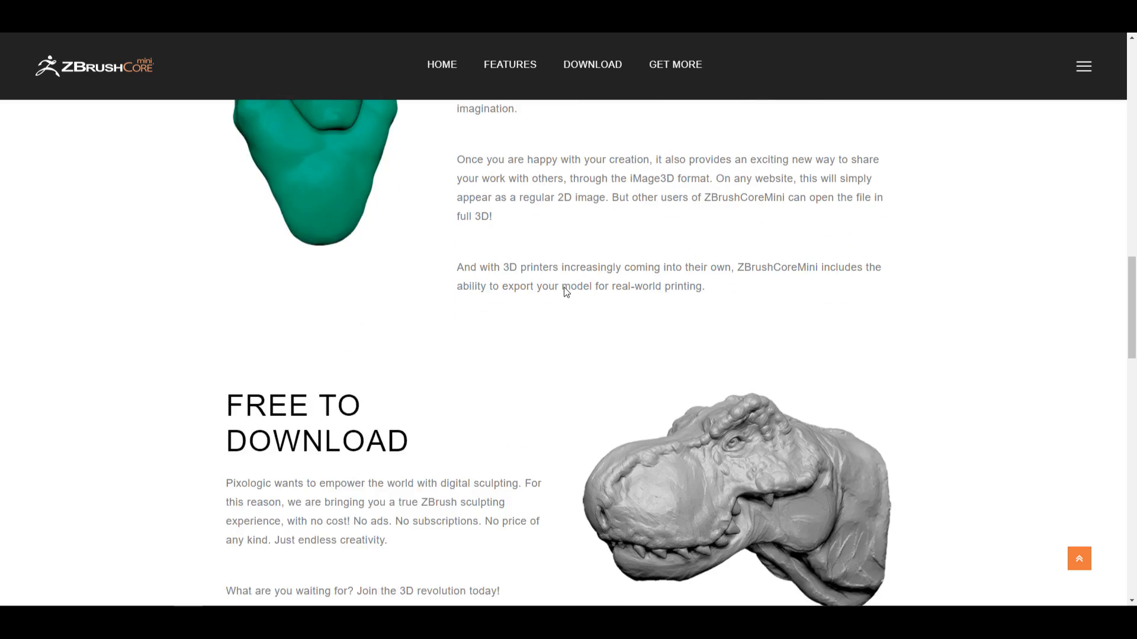
pyautogui.scroll(-3)
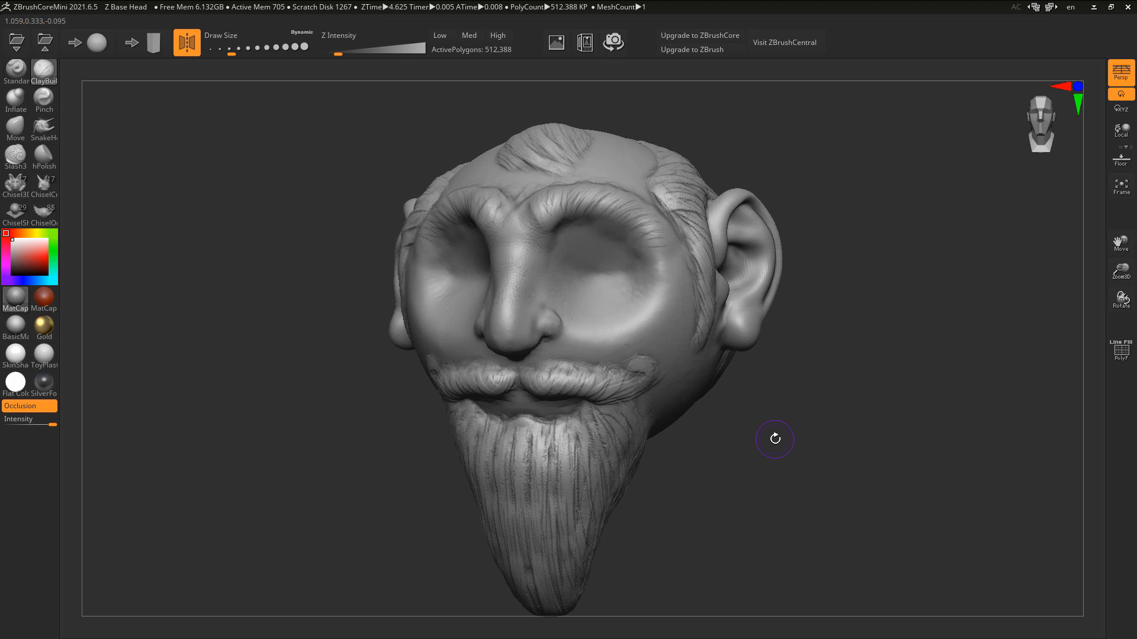
pyautogui.moveTo(774, 439); pyautogui.dragTo(801, 457)
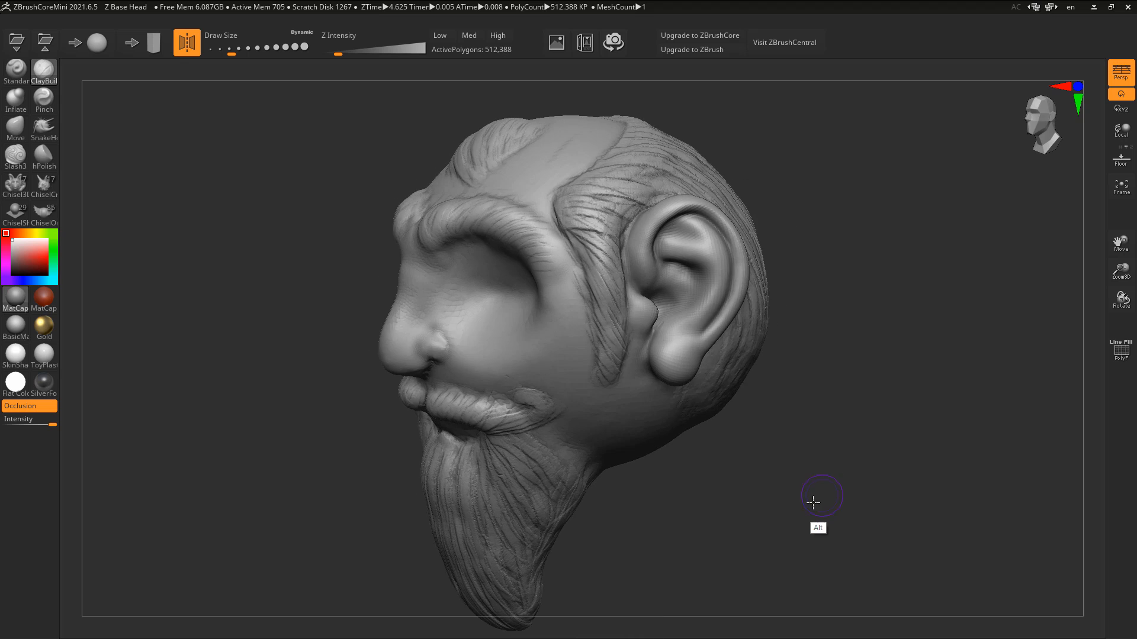
pyautogui.moveTo(812, 502); pyautogui.dragTo(801, 520)
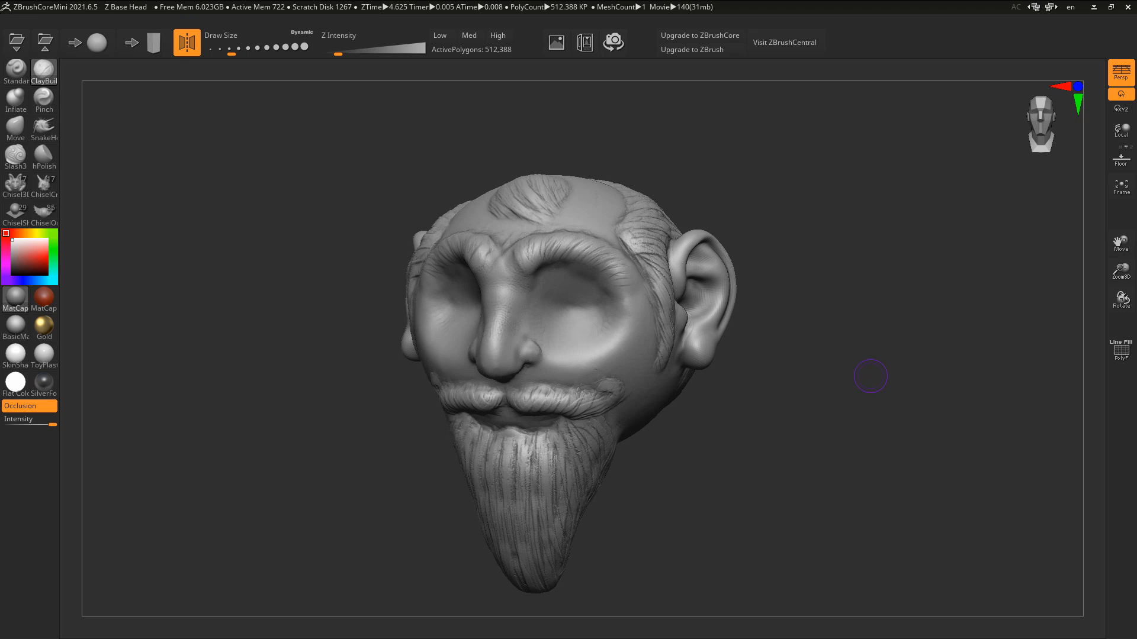
# - Stop recording and save the movie as ZBrush Movie.mpg
pyautogui.click(611, 42)
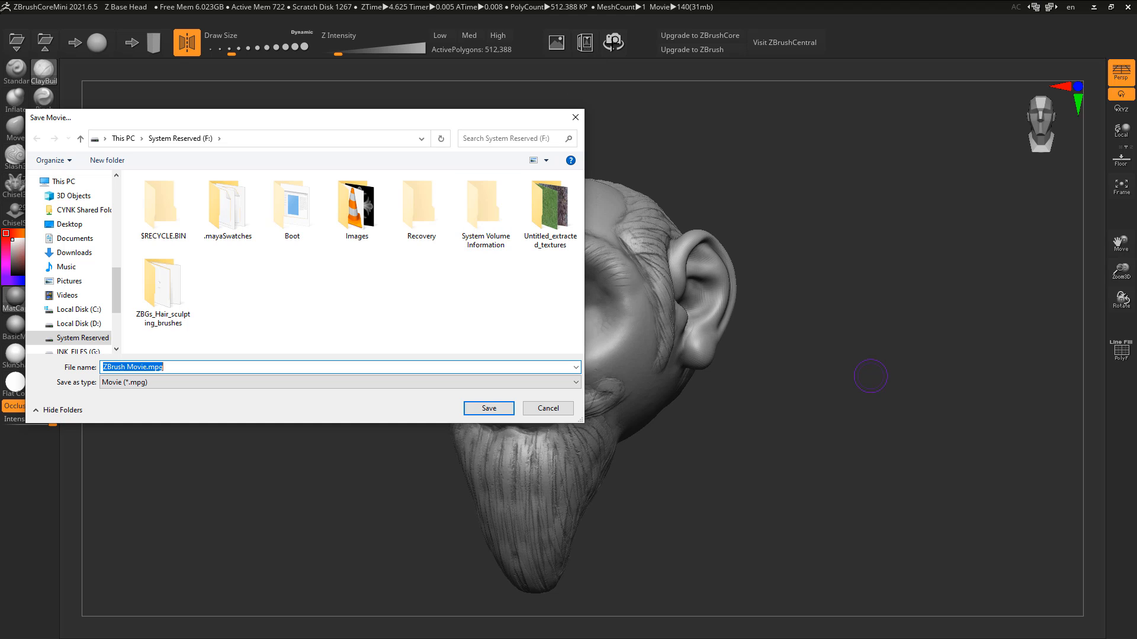
pyautogui.moveTo(318, 312)
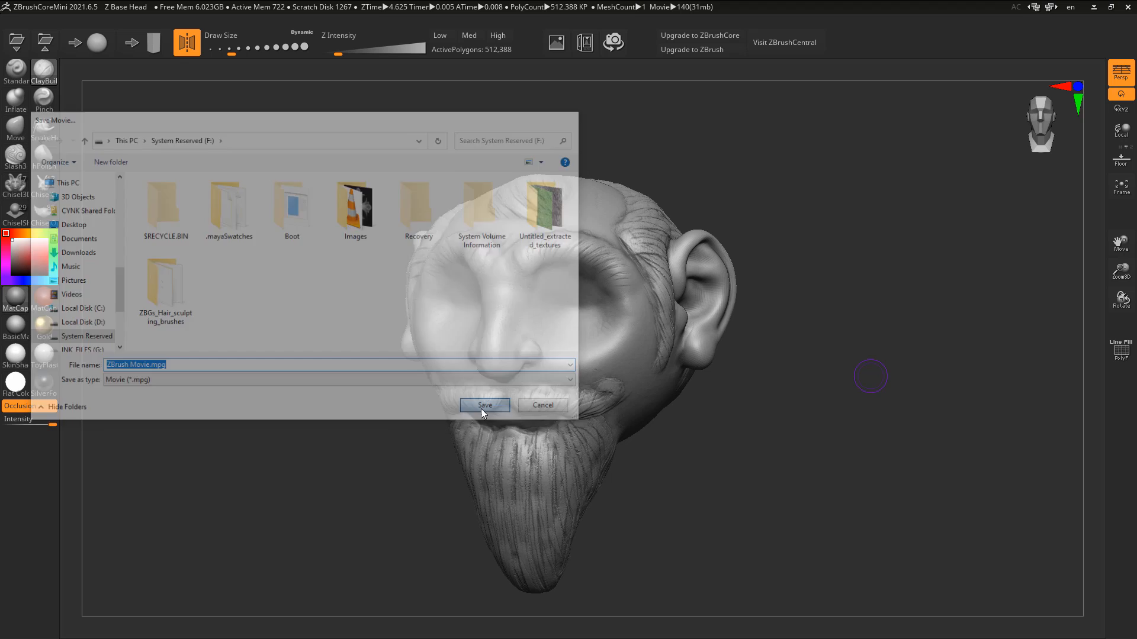
pyautogui.click(484, 405)
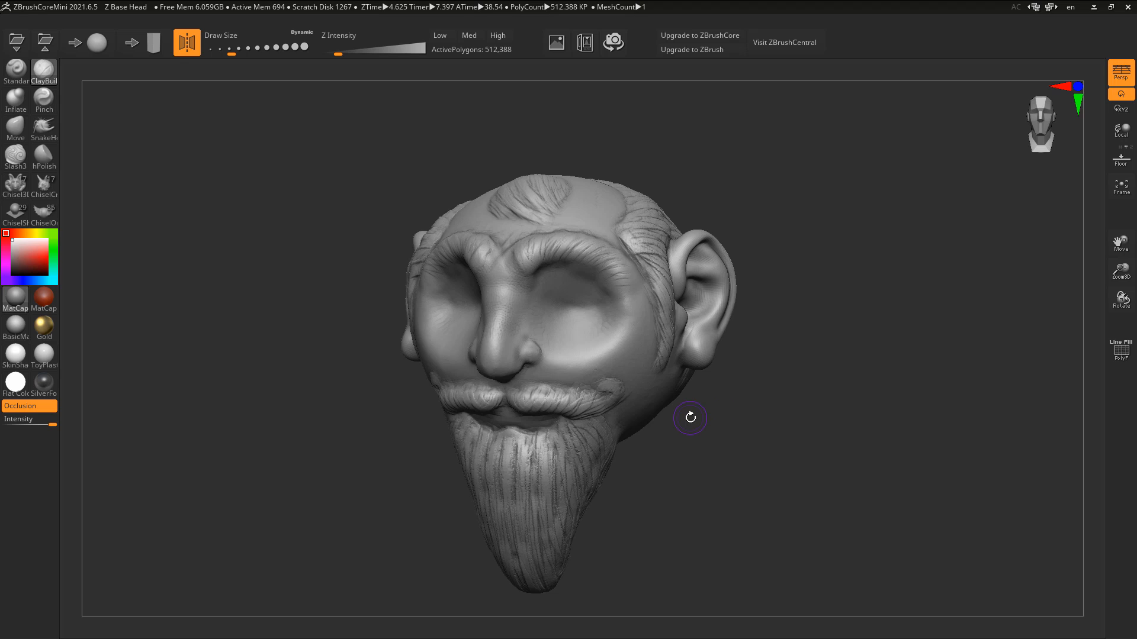
# - Zoom in on the eyes and carve a chiseled crease across the cheek, resizing the brush
pyautogui.moveTo(689, 417); pyautogui.dragTo(781, 215)
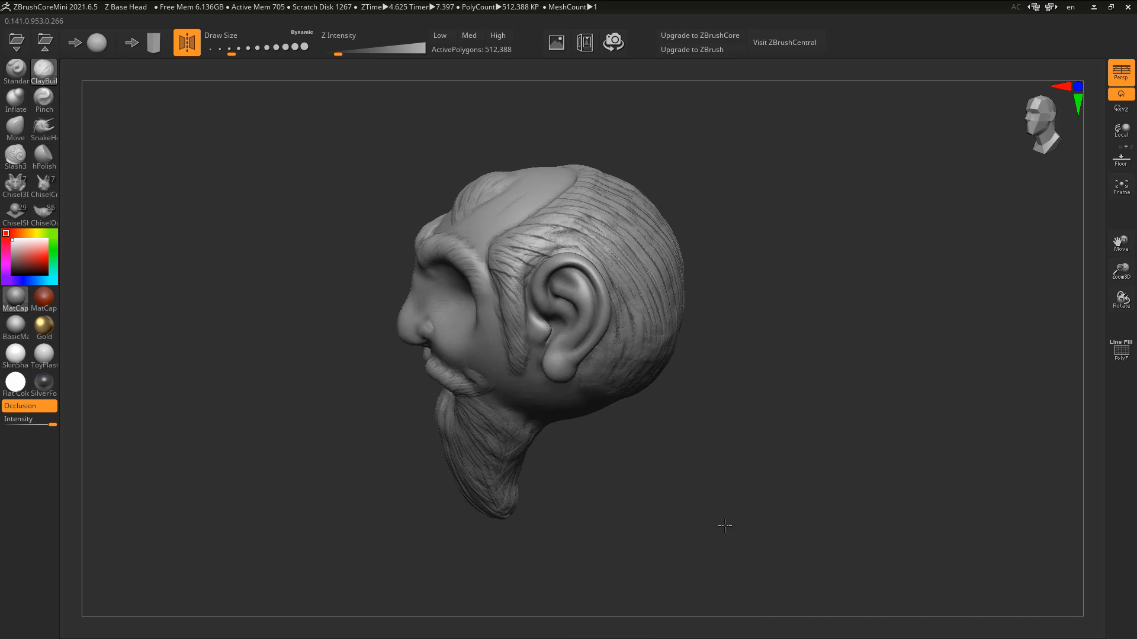
pyautogui.moveTo(724, 525); pyautogui.dragTo(790, 542)
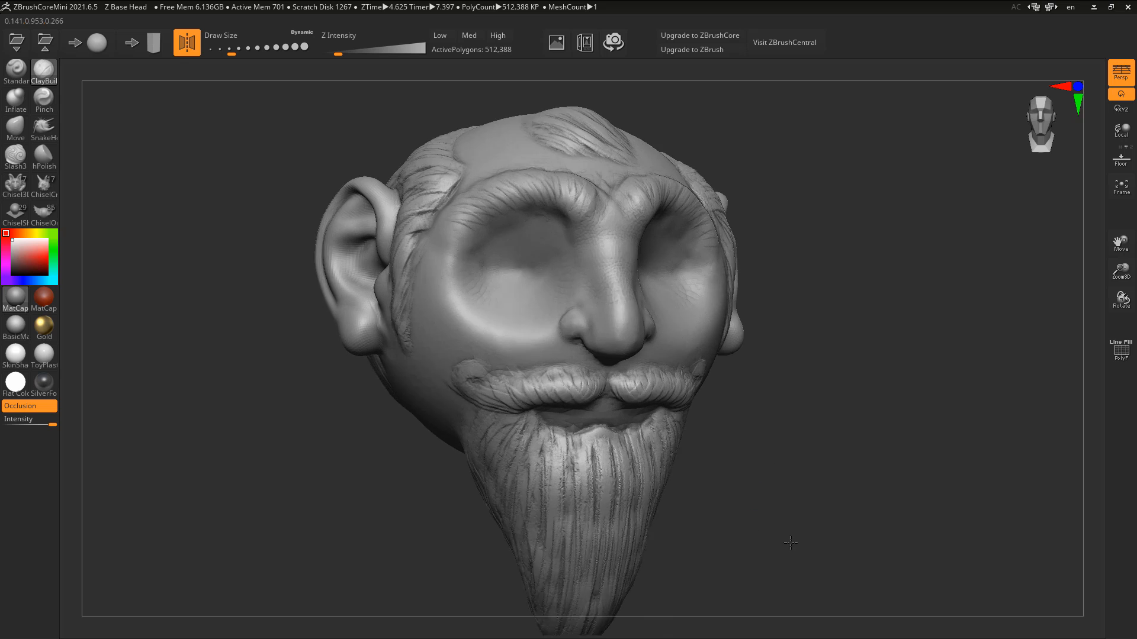
pyautogui.moveTo(789, 543); pyautogui.dragTo(840, 496)
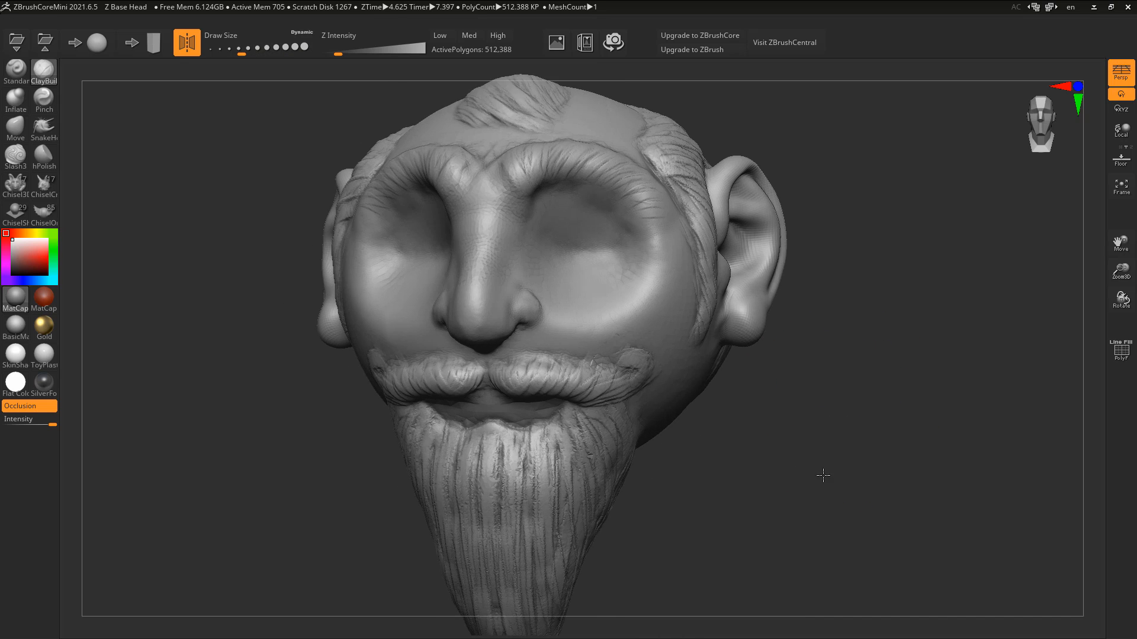
pyautogui.moveTo(823, 476); pyautogui.dragTo(642, 313)
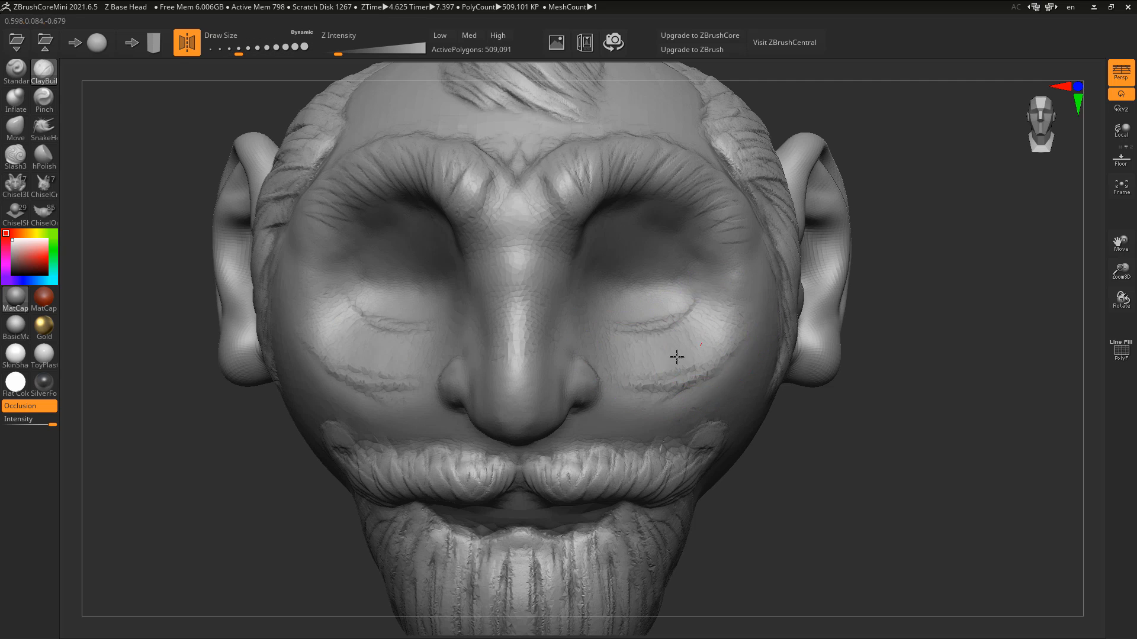
pyautogui.moveTo(696, 355); pyautogui.dragTo(659, 391)
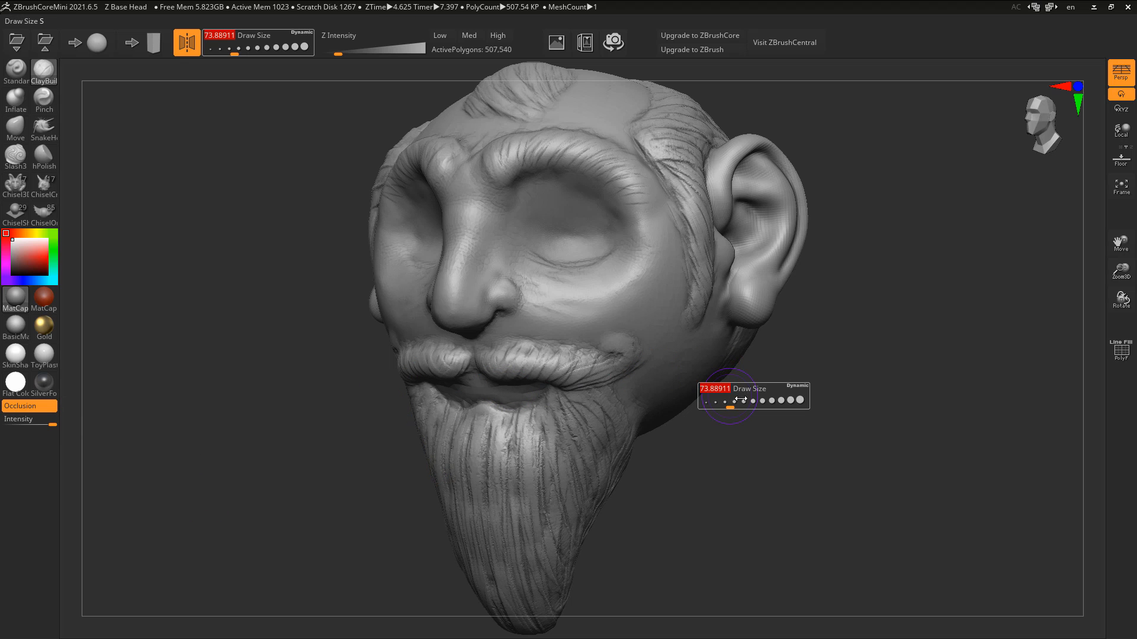
pyautogui.moveTo(740, 404); pyautogui.dragTo(730, 404)
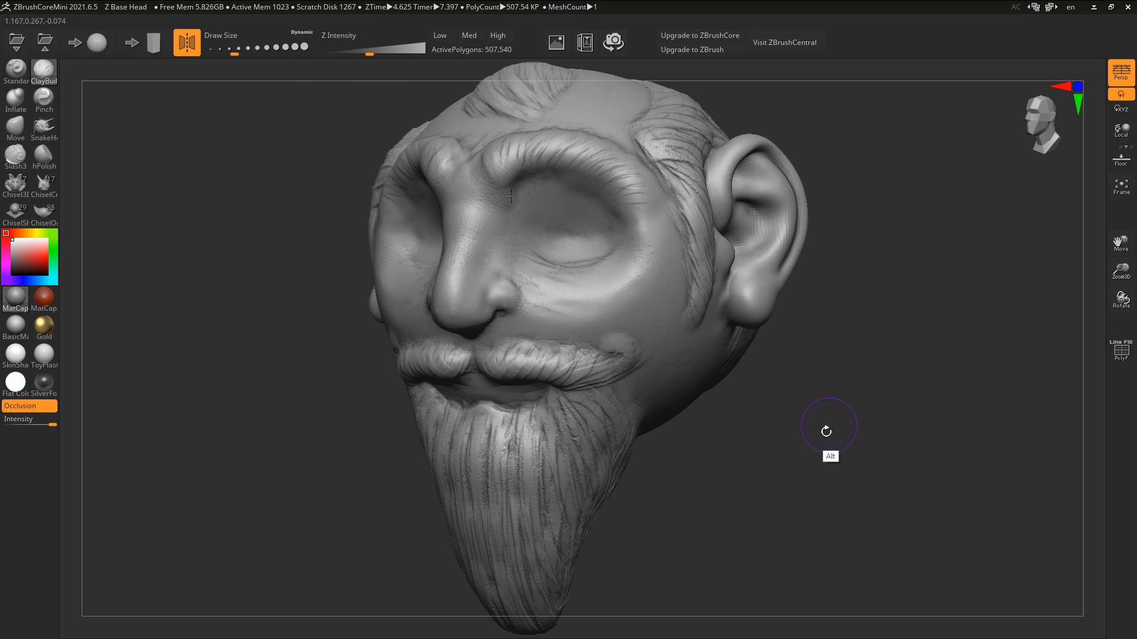
pyautogui.moveTo(829, 431); pyautogui.dragTo(785, 496)
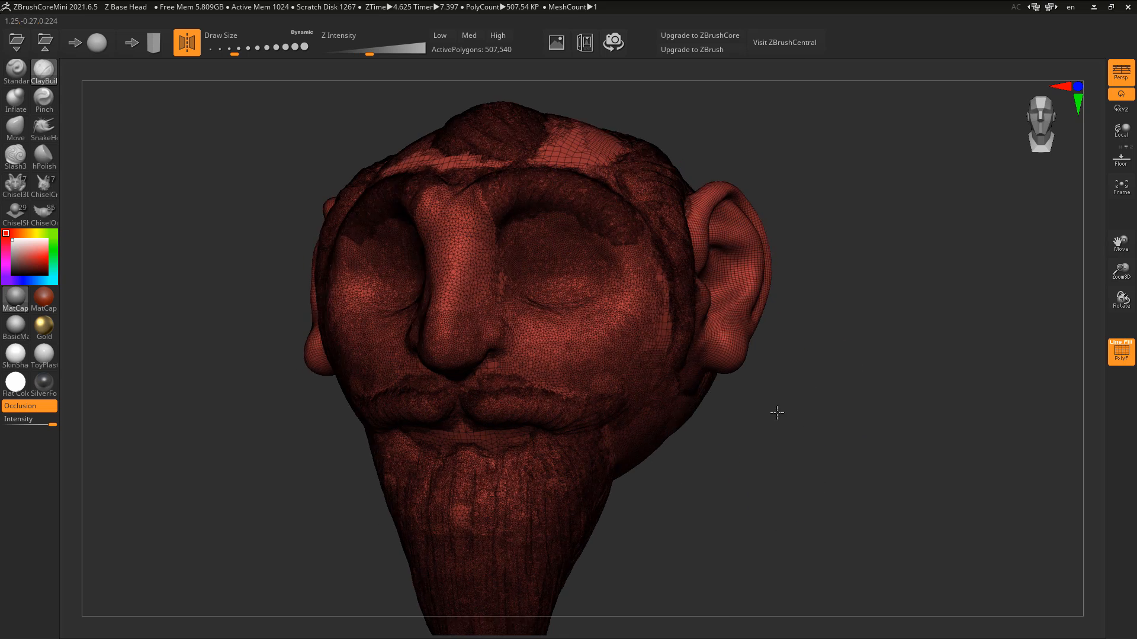
pyautogui.moveTo(777, 413); pyautogui.dragTo(837, 416)
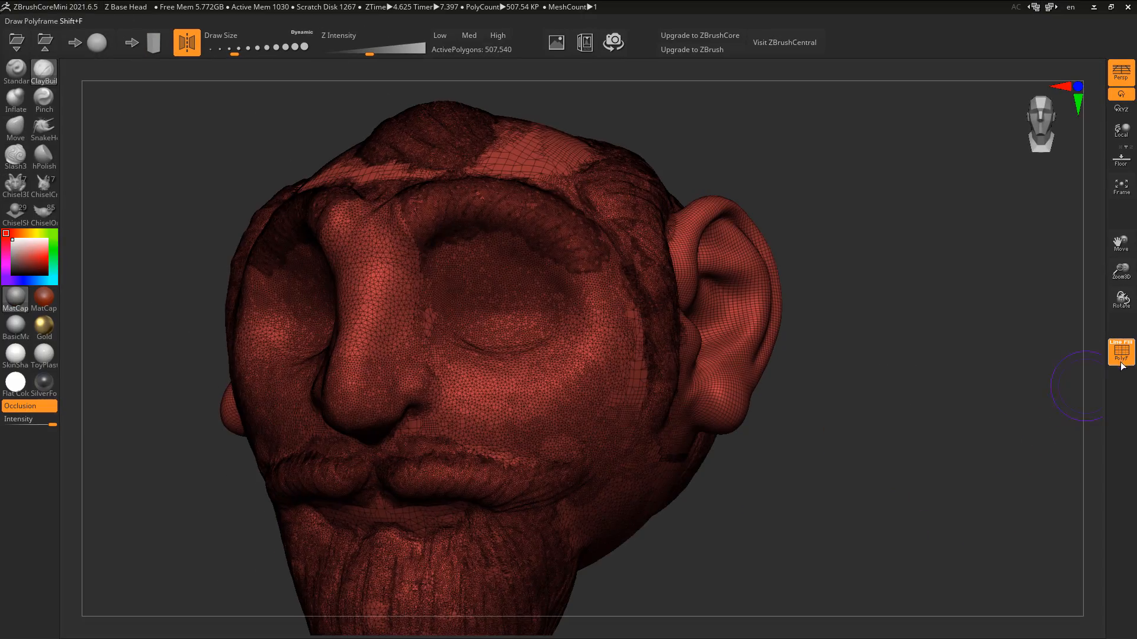
pyautogui.click(1120, 351)
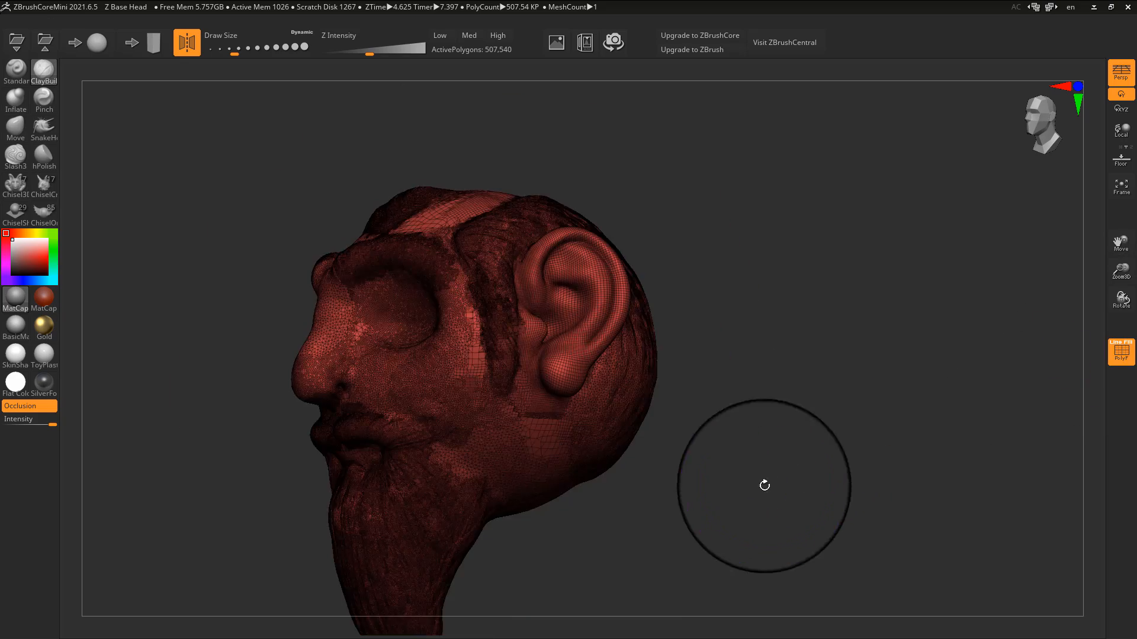
pyautogui.moveTo(764, 485); pyautogui.dragTo(738, 543)
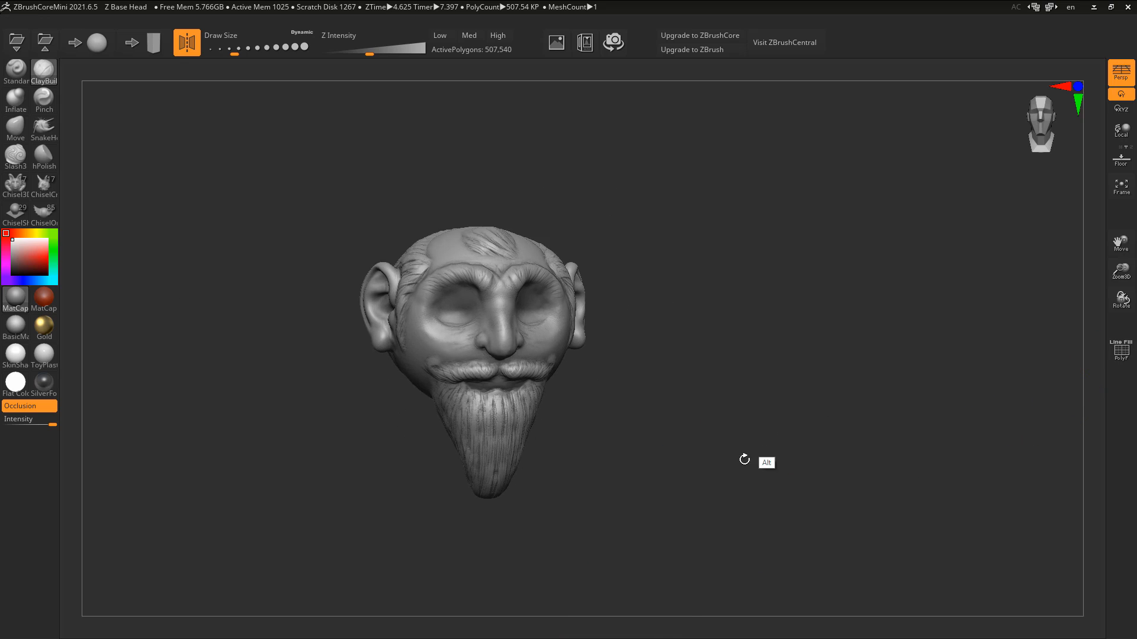
# - Inspect the mouth and the head's other side, then start a new sphere sculpt
pyautogui.moveTo(744, 459); pyautogui.dragTo(389, 517)
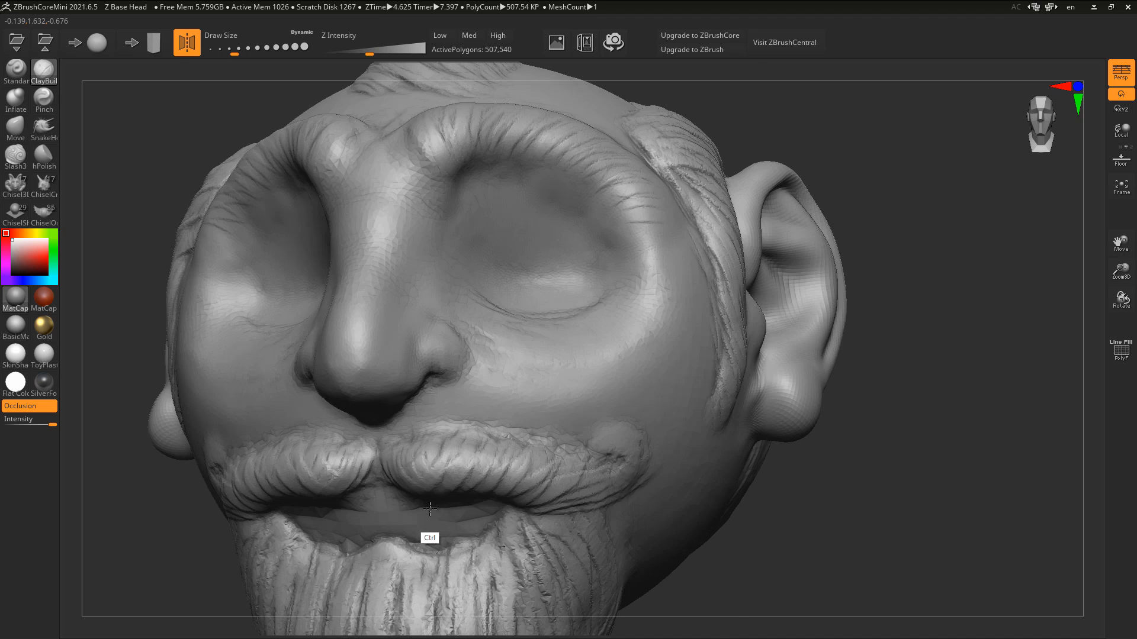
pyautogui.moveTo(429, 507); pyautogui.dragTo(811, 439)
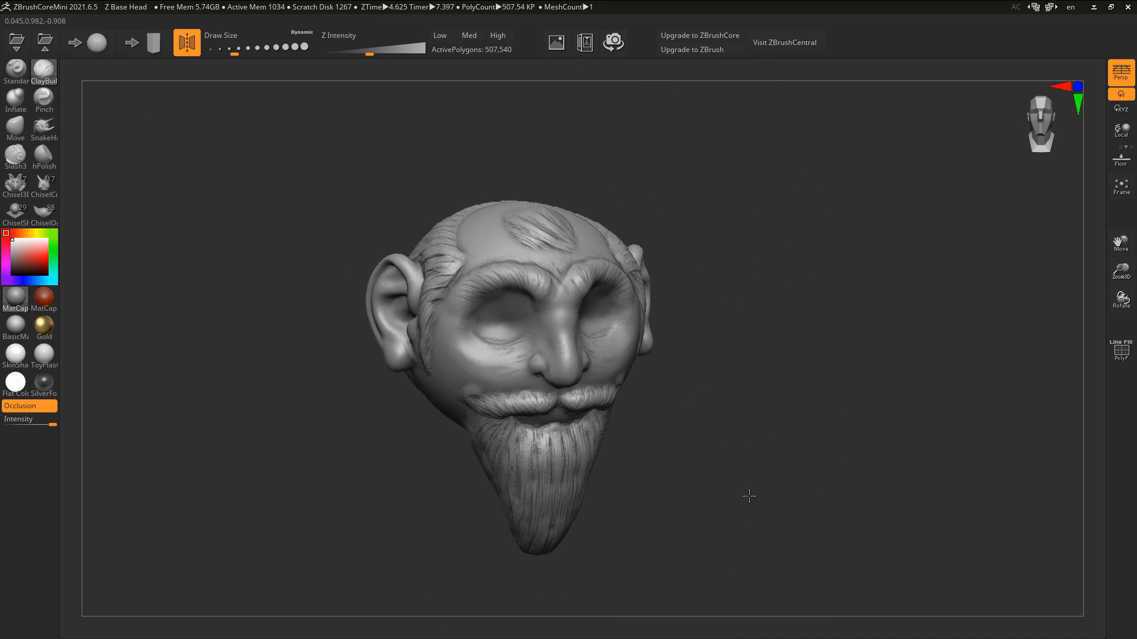
pyautogui.moveTo(749, 497); pyautogui.dragTo(700, 516)
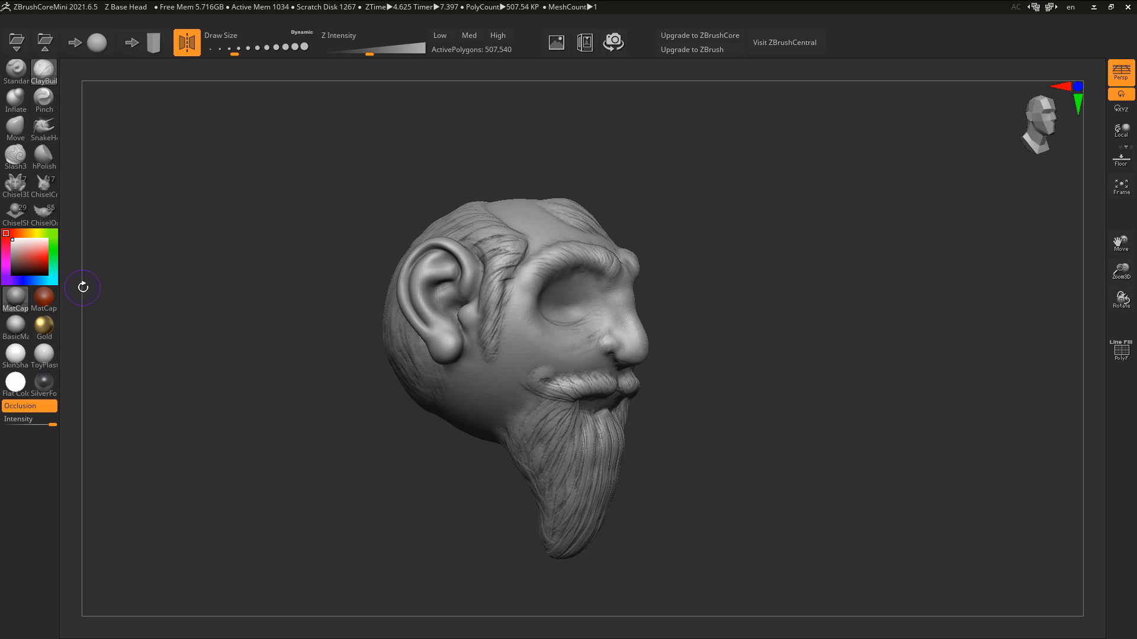
pyautogui.click(87, 42)
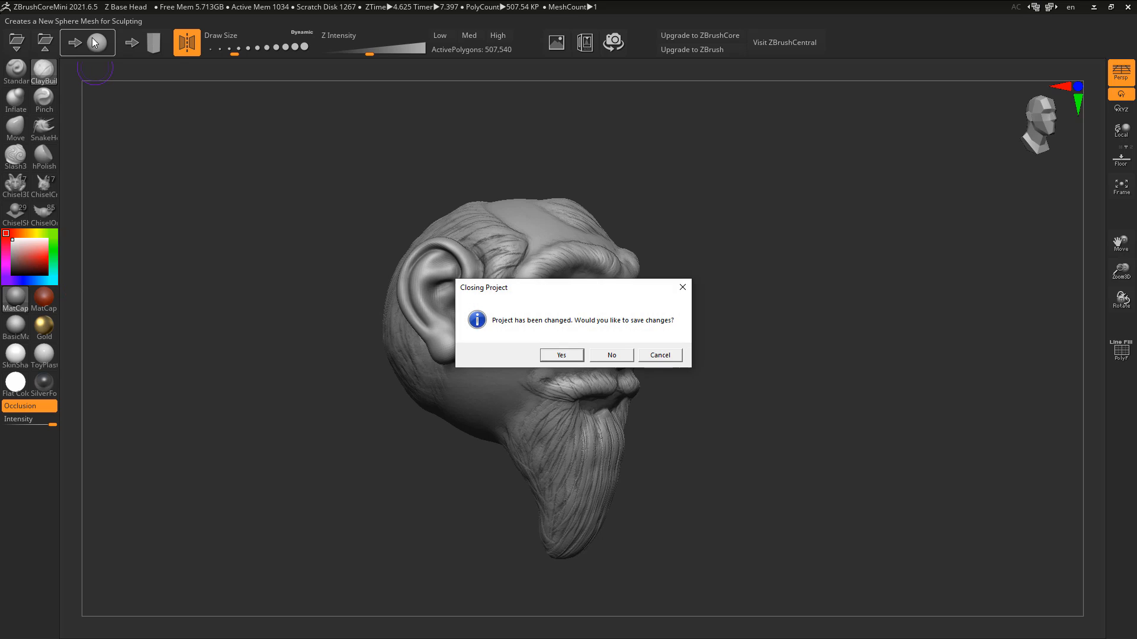
pyautogui.click(609, 355)
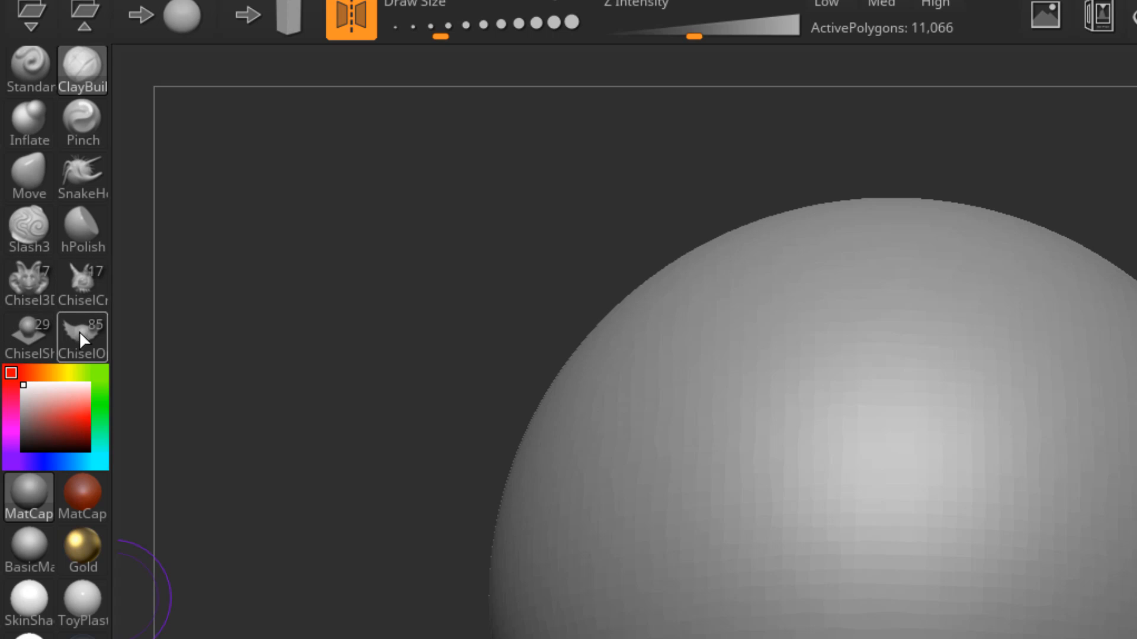
pyautogui.moveTo(82, 282)
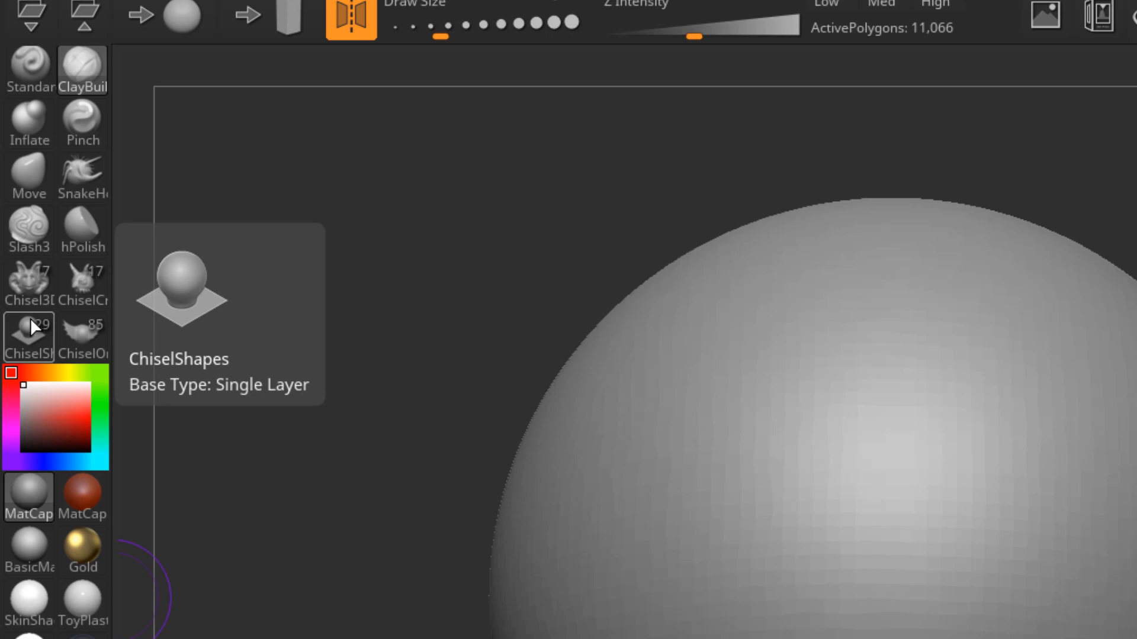
pyautogui.moveTo(81, 337)
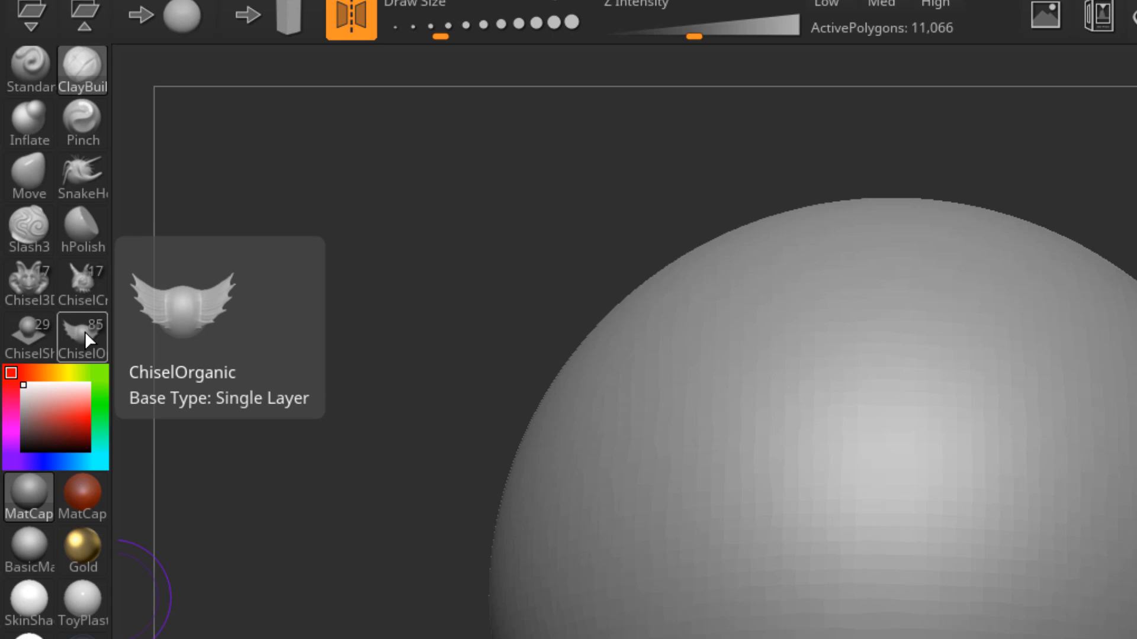
pyautogui.moveTo(29, 283)
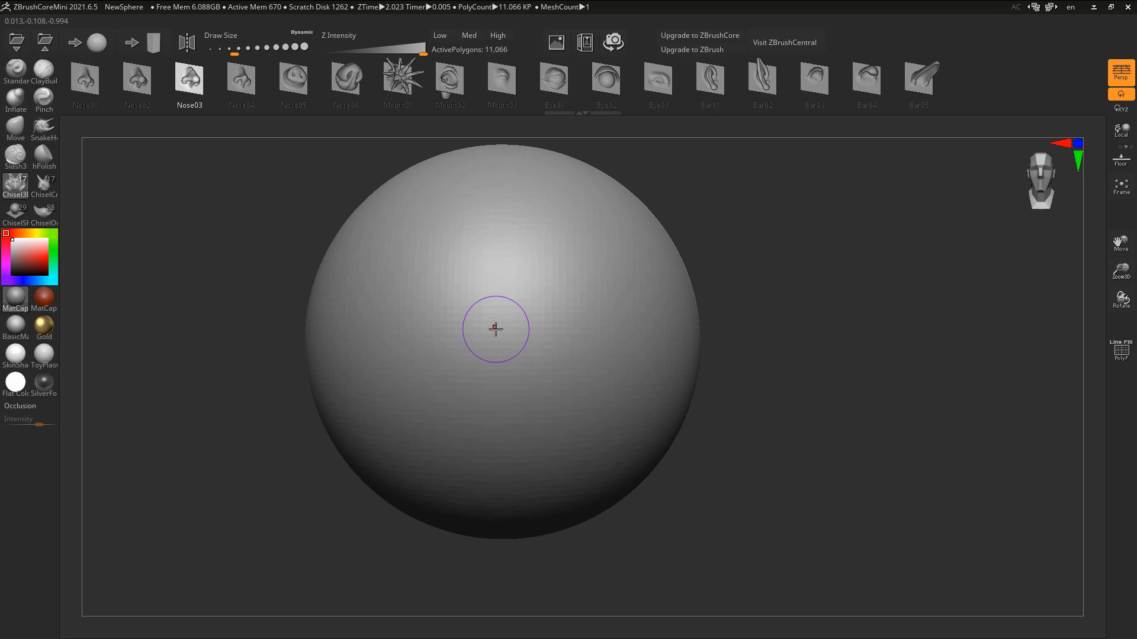
# - Insert a nose, a symmetrical pair of eyes, and ears onto the sphere
pyautogui.moveTo(495, 328); pyautogui.dragTo(517, 151)
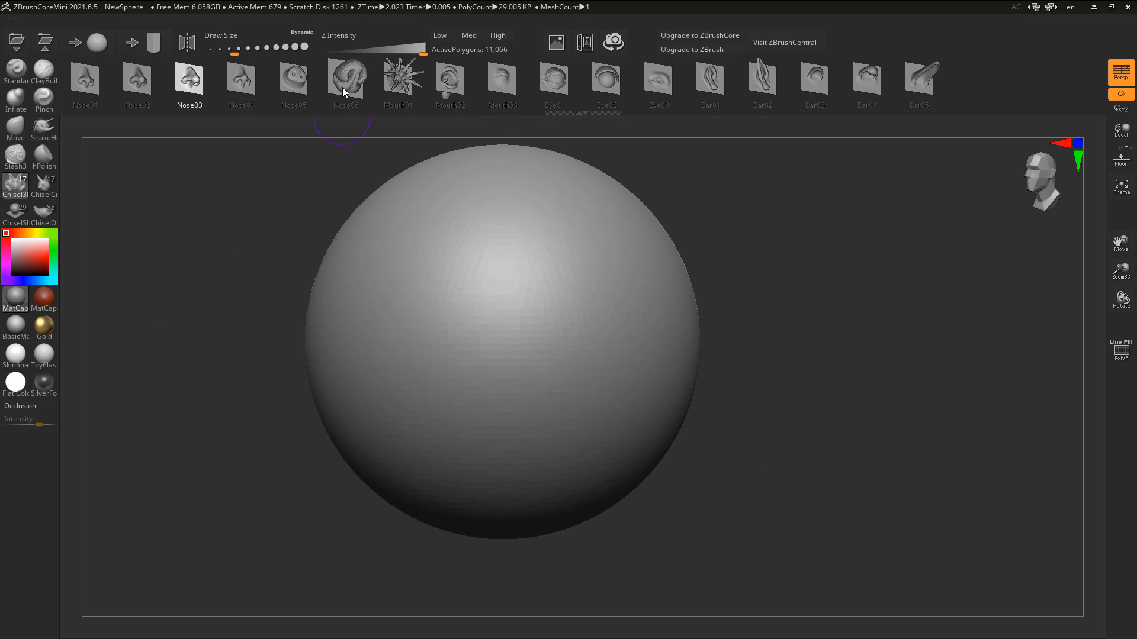
pyautogui.click(233, 82)
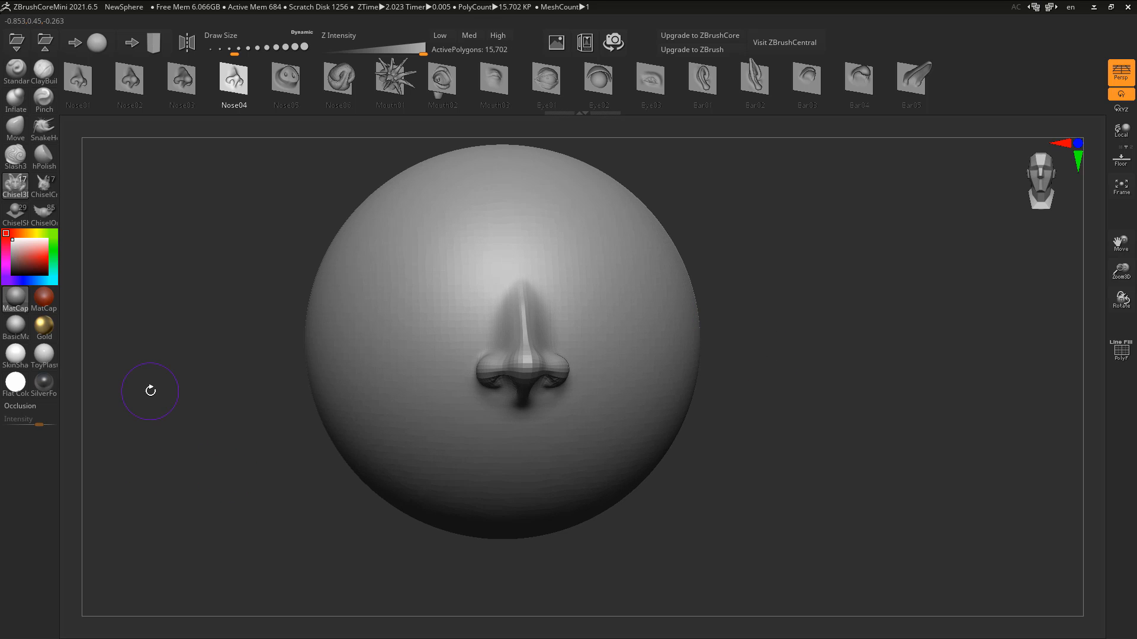
pyautogui.click(598, 78)
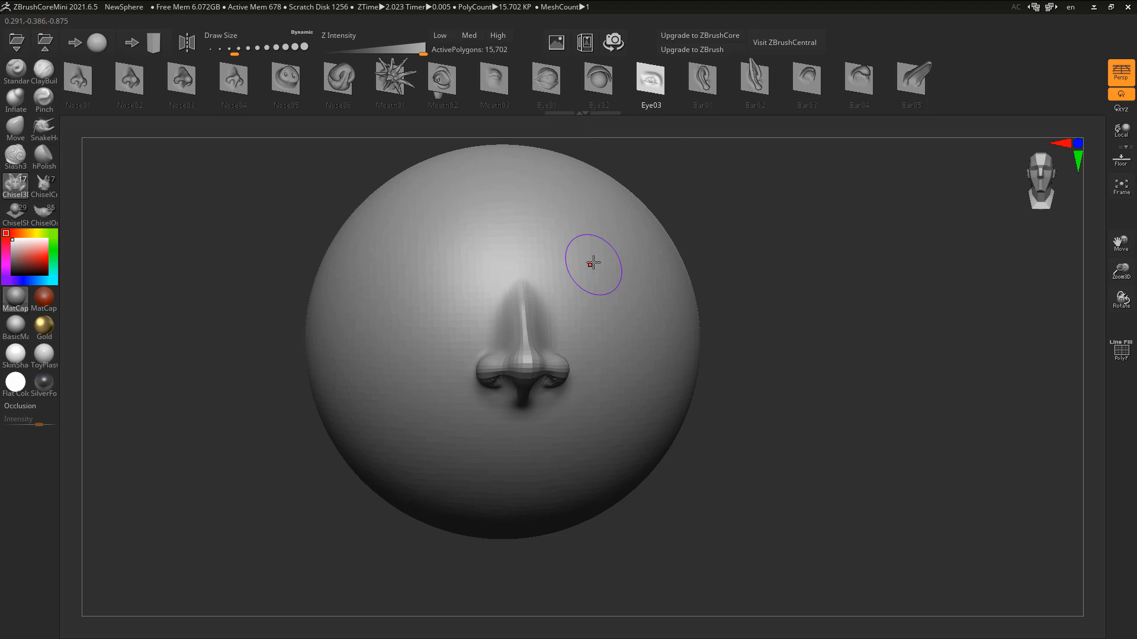
pyautogui.click(187, 42)
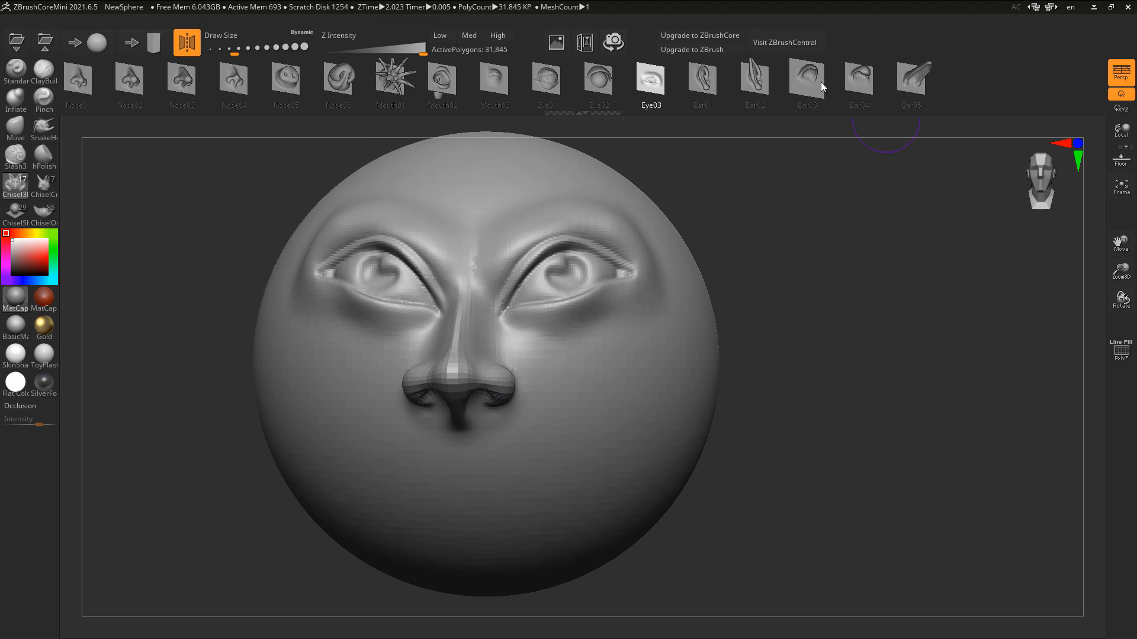
pyautogui.click(701, 80)
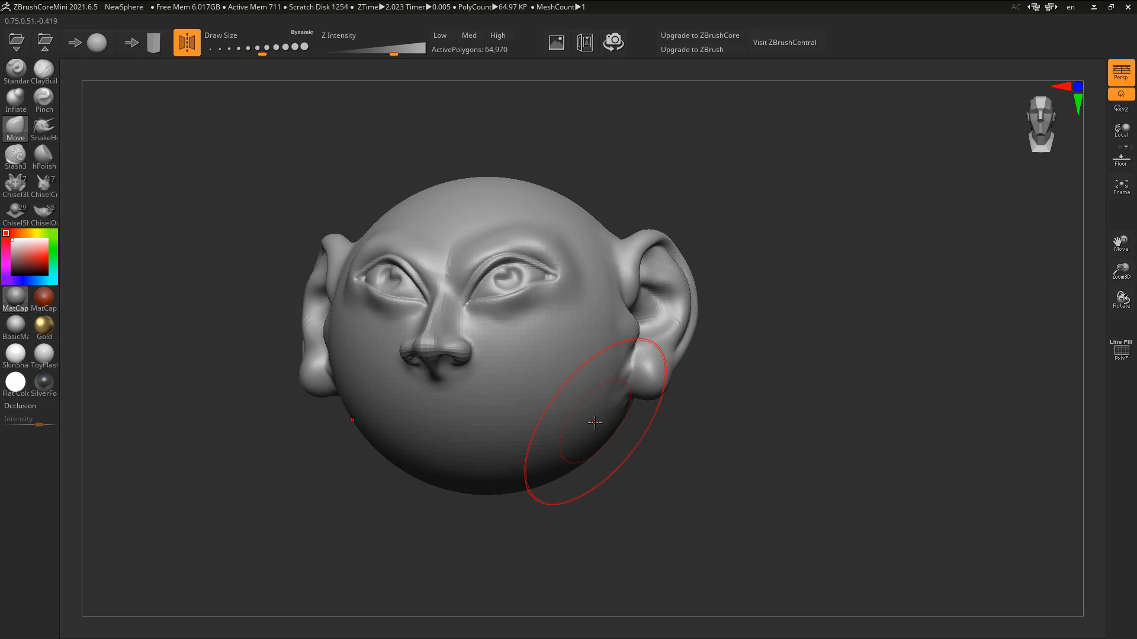
# - Pull the cheek and chin downward into a long jaw and smooth it
pyautogui.moveTo(594, 423); pyautogui.dragTo(535, 482)
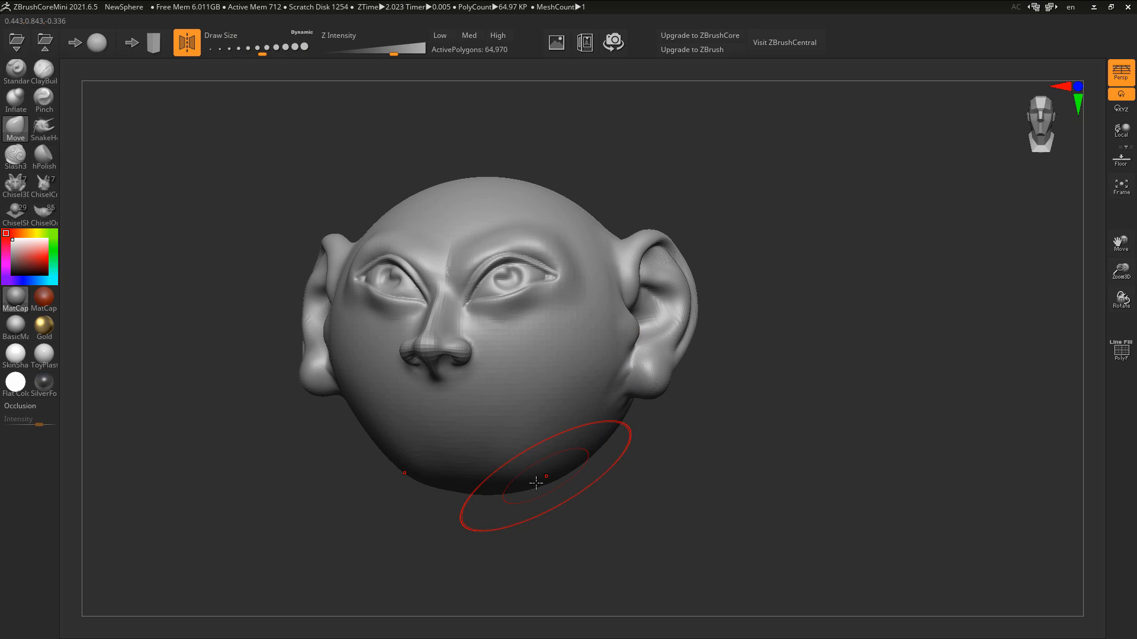
pyautogui.moveTo(536, 482); pyautogui.dragTo(373, 461)
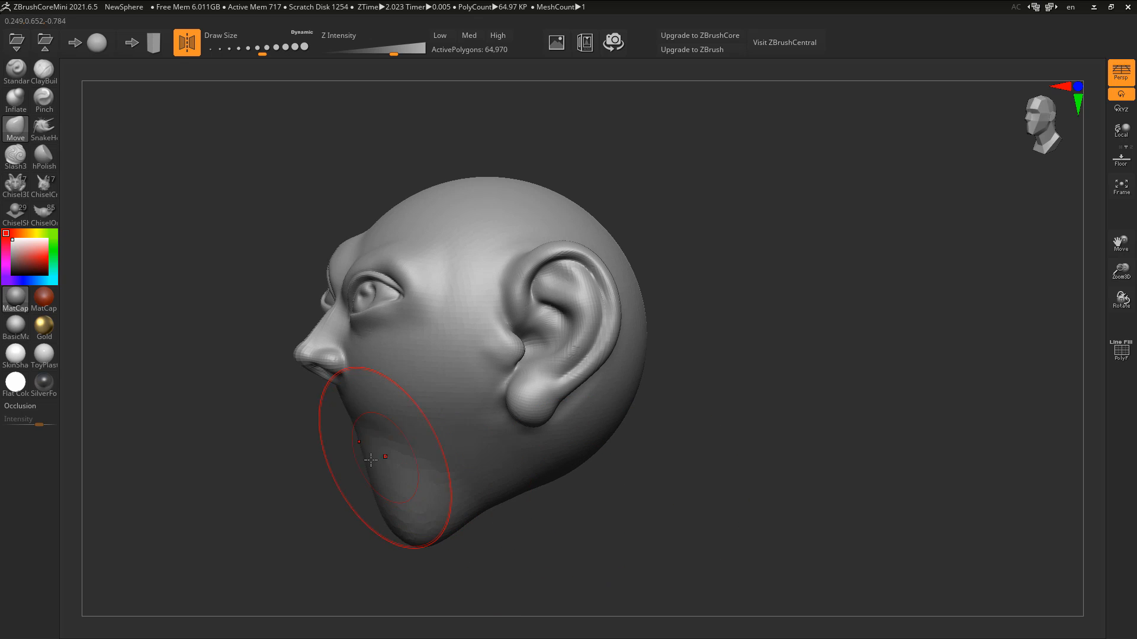
pyautogui.moveTo(359, 442); pyautogui.dragTo(387, 526)
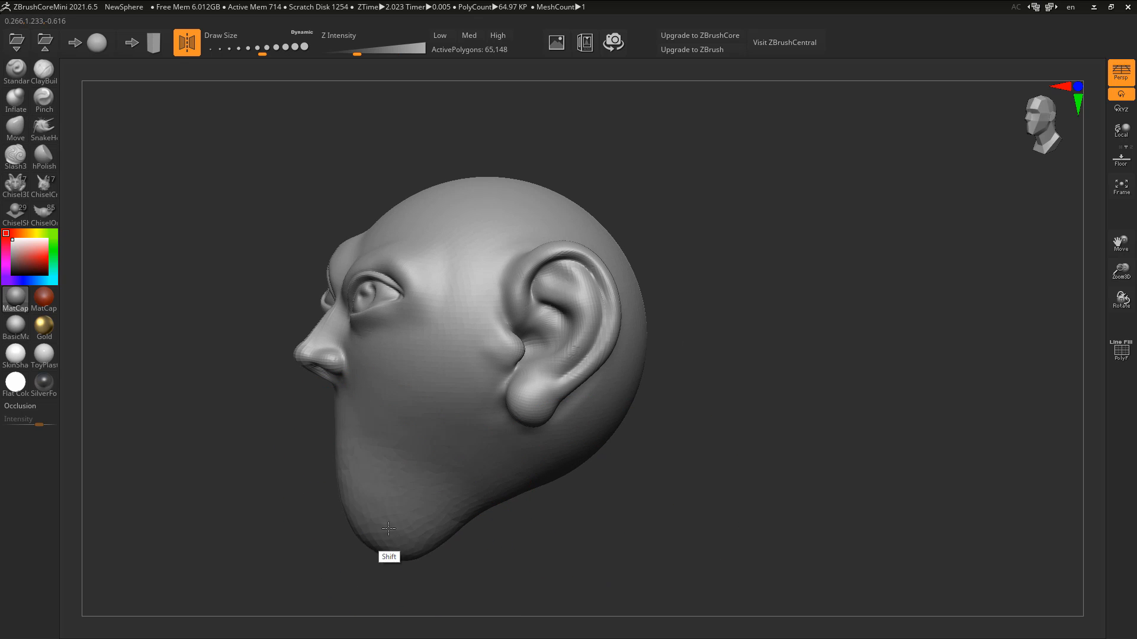
pyautogui.moveTo(388, 526); pyautogui.dragTo(616, 489)
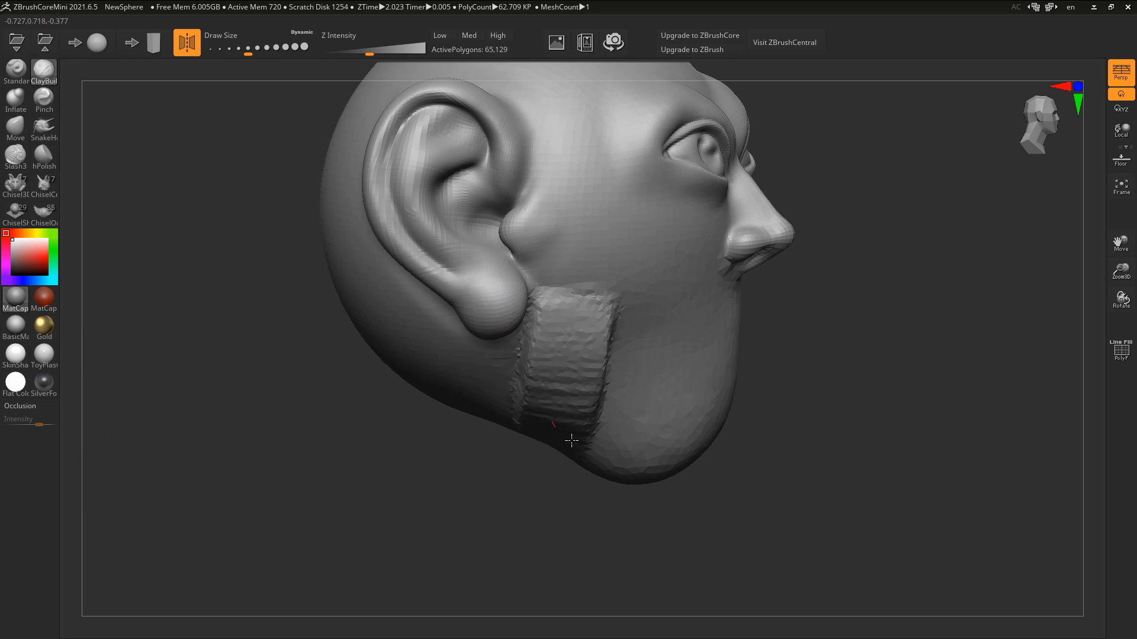
# - Build up clay ridges along the cheeks and smooth them into the jaw
pyautogui.moveTo(571, 439); pyautogui.dragTo(520, 485)
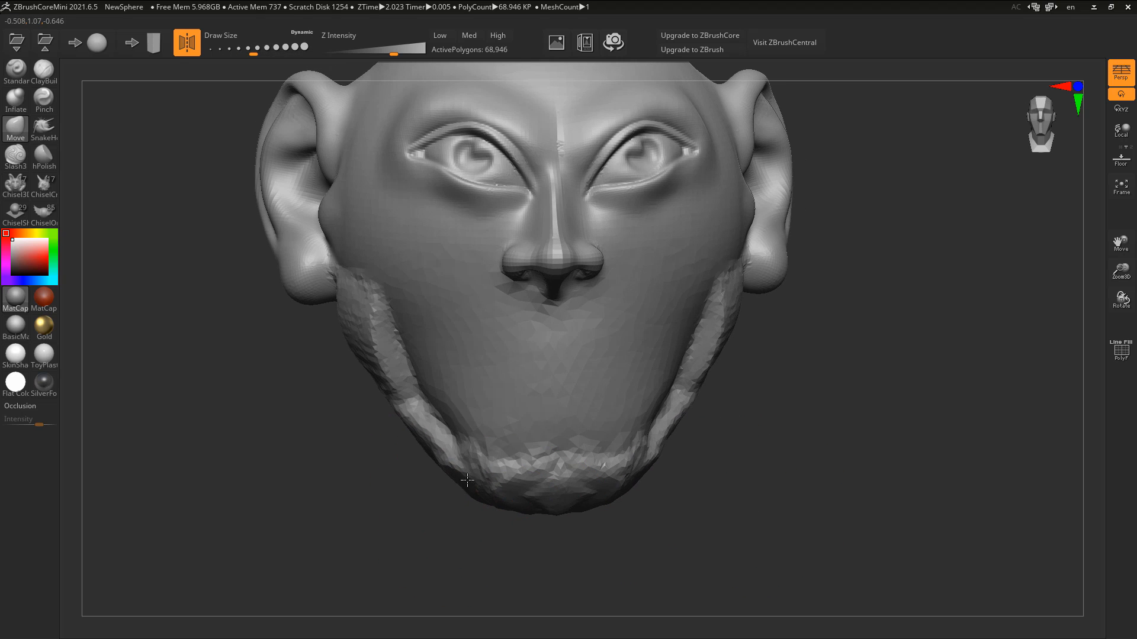
pyautogui.moveTo(468, 478); pyautogui.dragTo(391, 366)
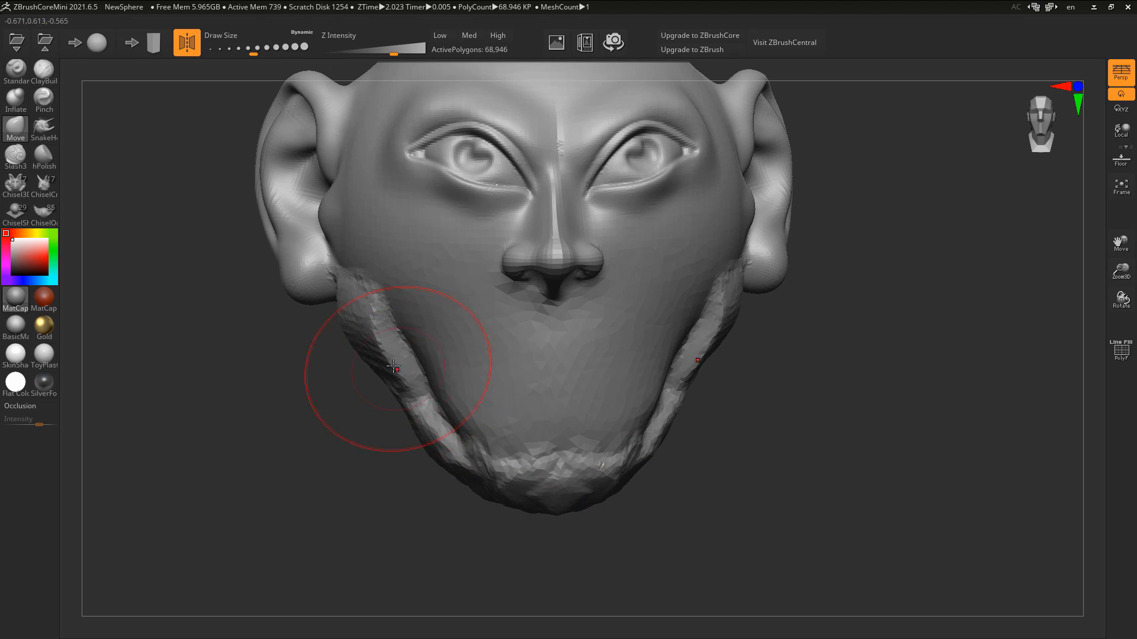
pyautogui.moveTo(391, 366); pyautogui.dragTo(457, 412)
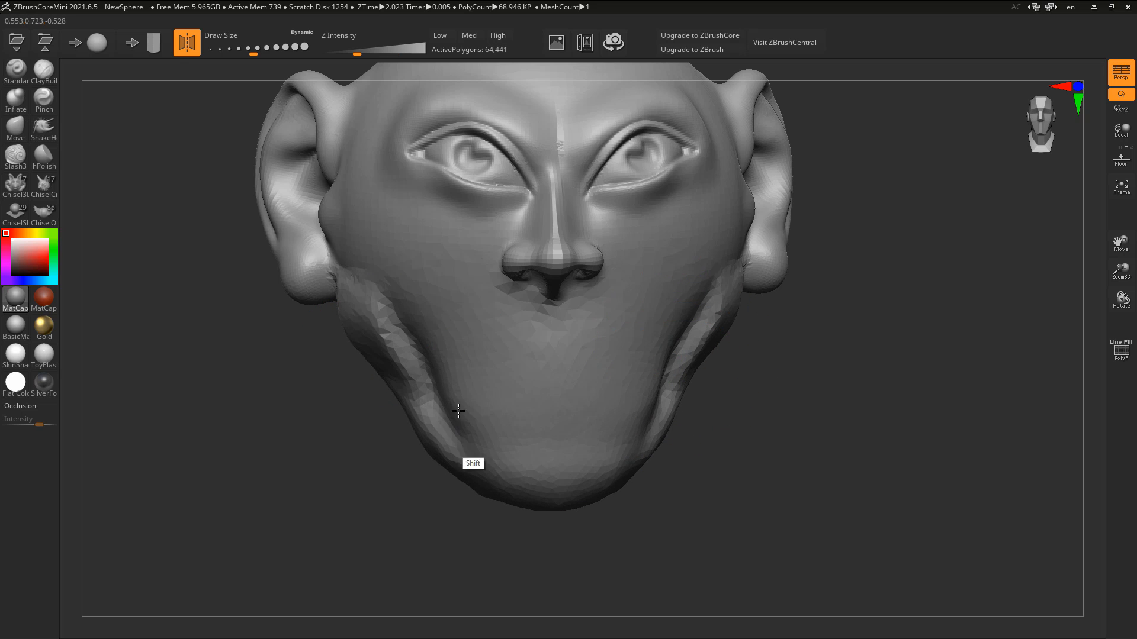
pyautogui.moveTo(457, 411); pyautogui.dragTo(289, 489)
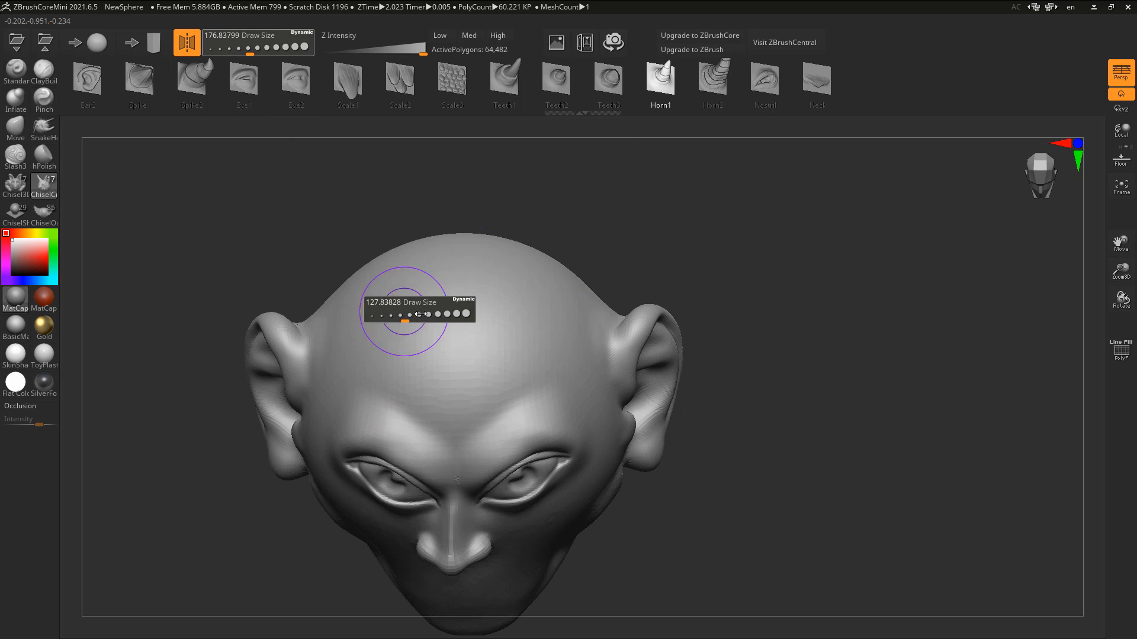
# - Shrink the Draw Size and place Horn1 horns on both sides of the skull
pyautogui.moveTo(420, 314); pyautogui.dragTo(398, 315)
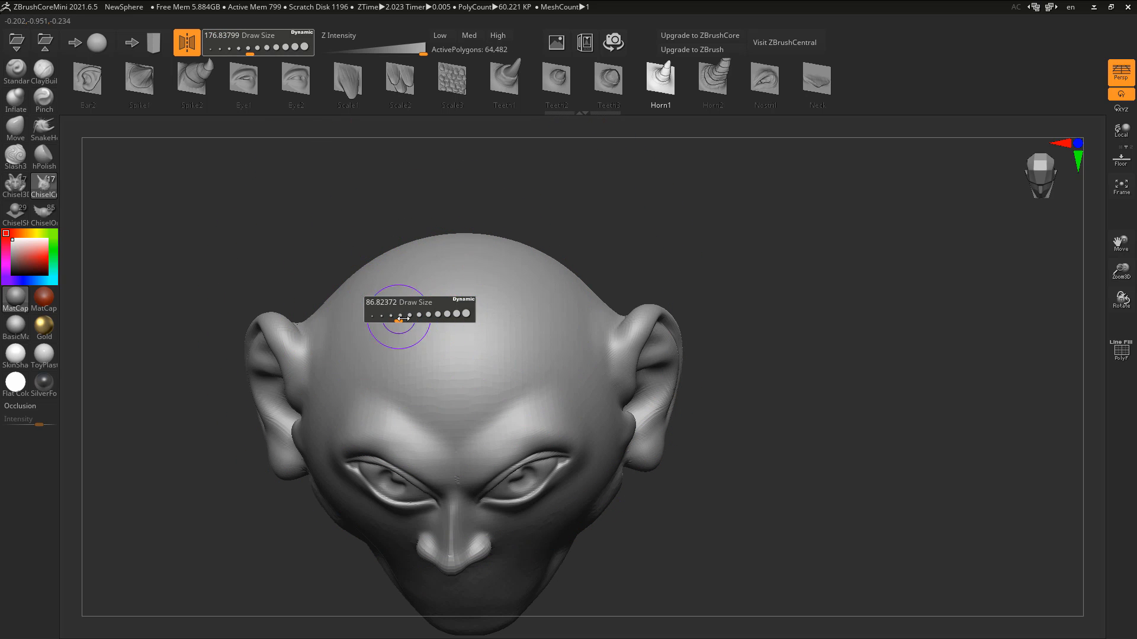
pyautogui.moveTo(397, 315); pyautogui.dragTo(403, 315)
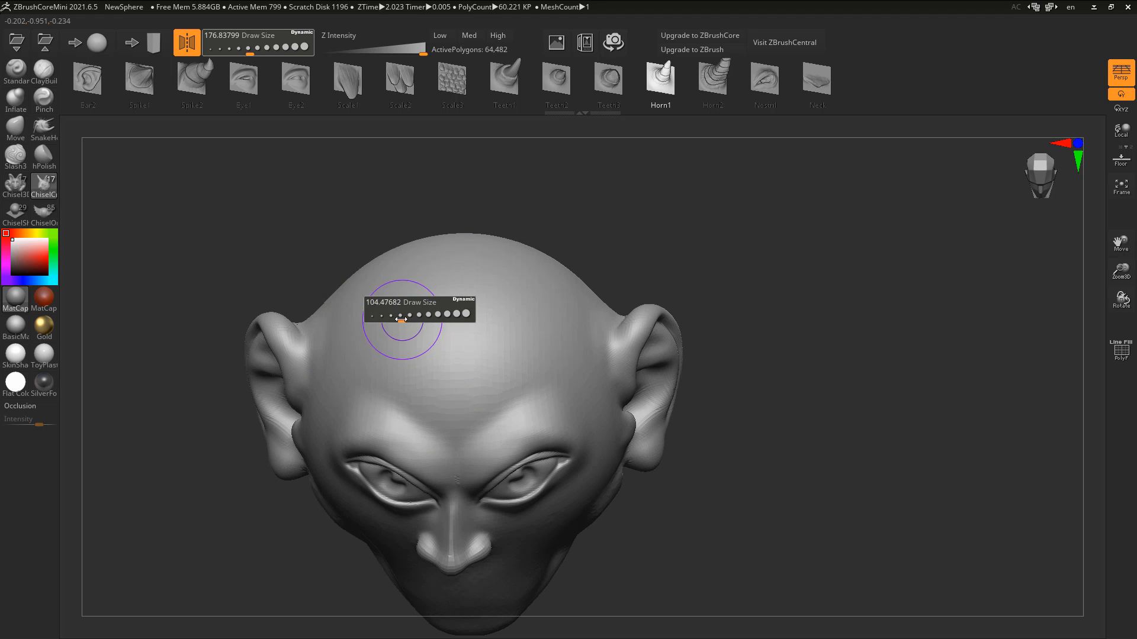
pyautogui.moveTo(398, 320); pyautogui.dragTo(406, 320)
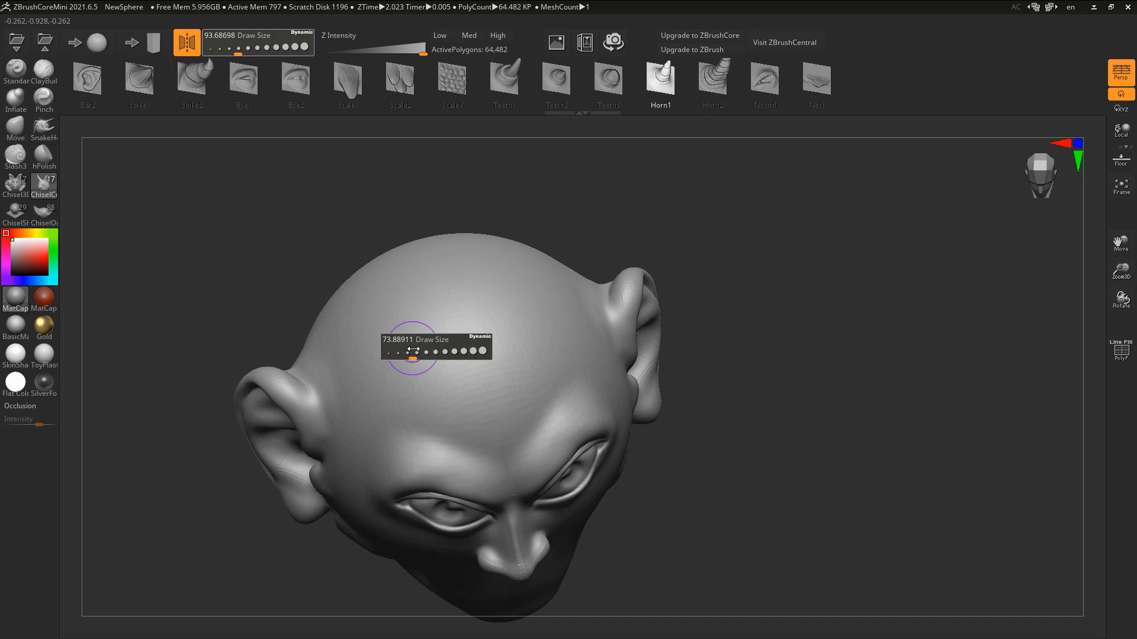
pyautogui.moveTo(412, 356); pyautogui.dragTo(448, 351)
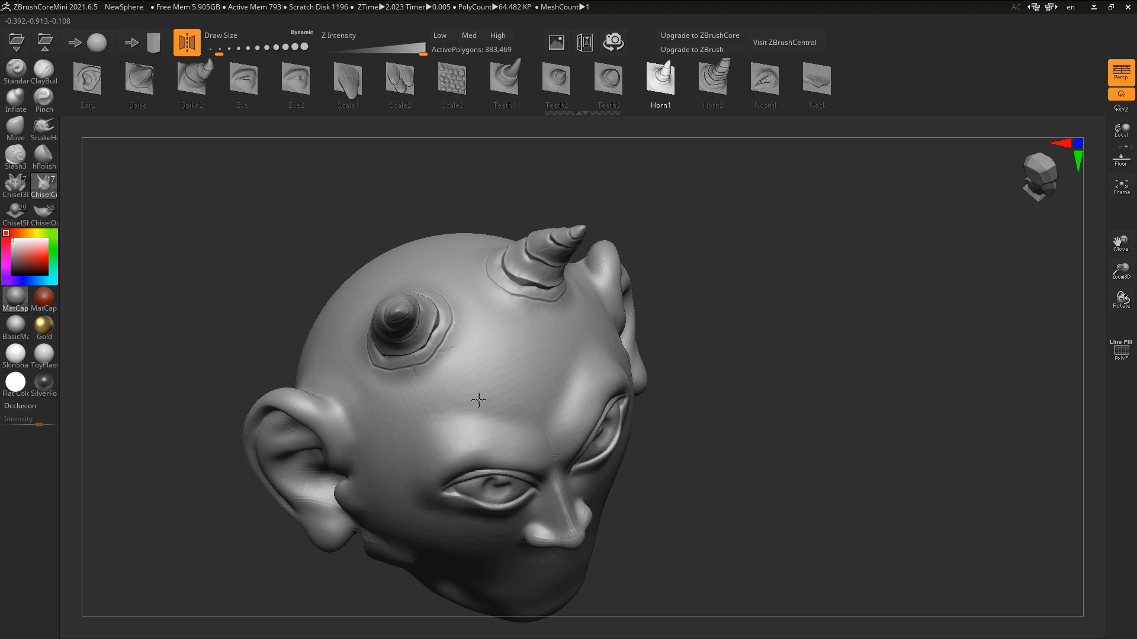
pyautogui.moveTo(478, 401); pyautogui.dragTo(623, 471)
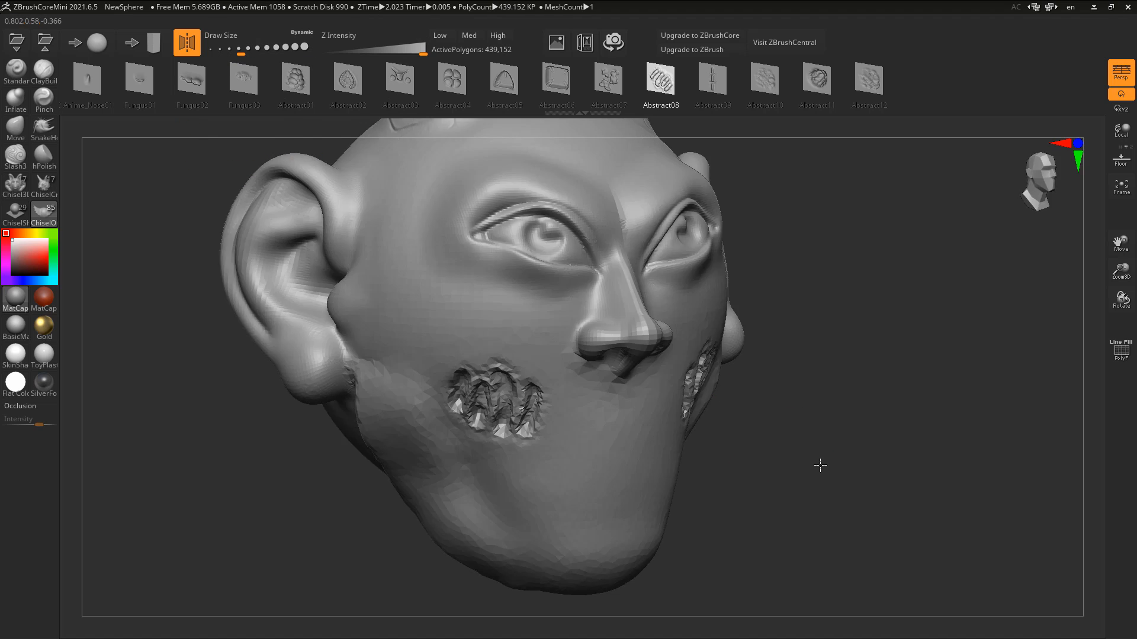
# - Turn the head frontward and build up upper and lower lips with ClayBuildup
pyautogui.moveTo(819, 465); pyautogui.dragTo(769, 475)
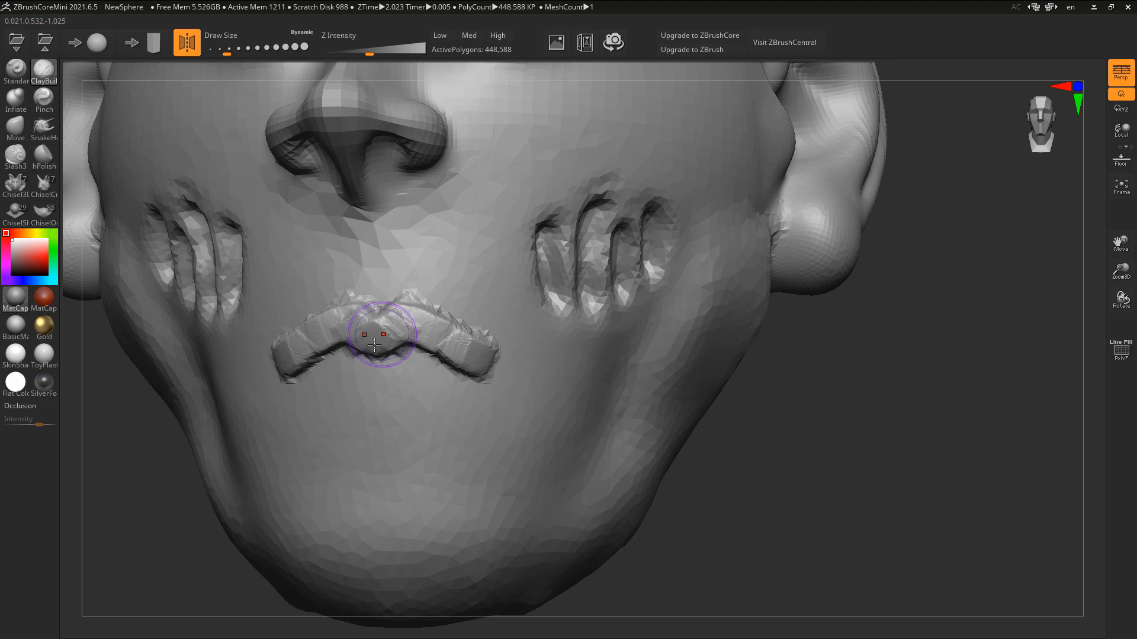
pyautogui.moveTo(381, 334); pyautogui.dragTo(431, 371)
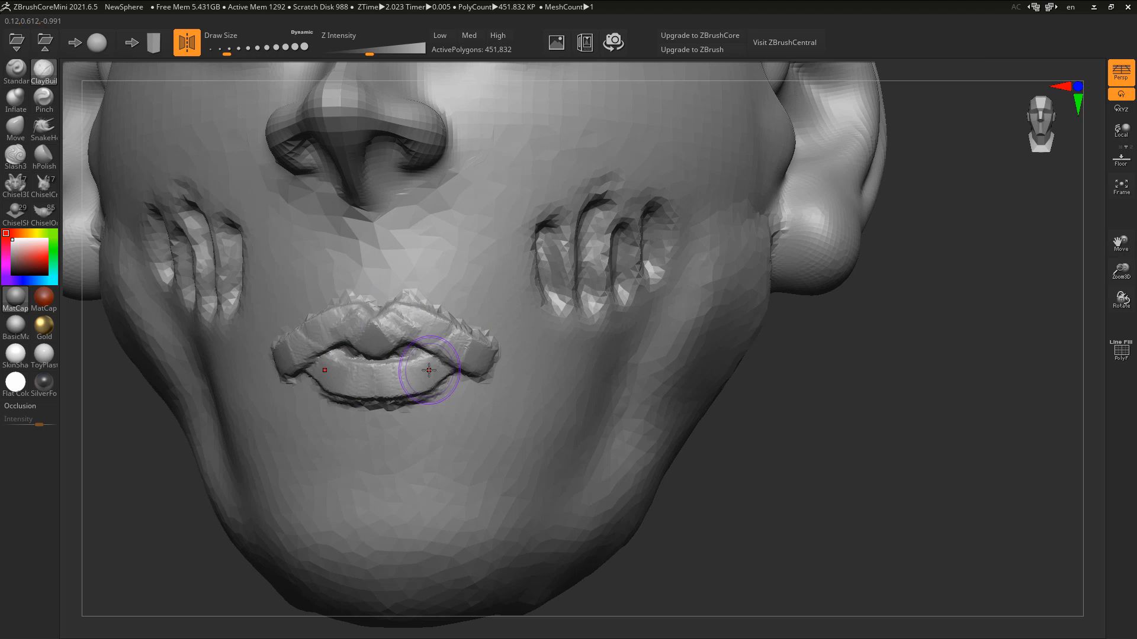
pyautogui.moveTo(430, 371); pyautogui.dragTo(726, 475)
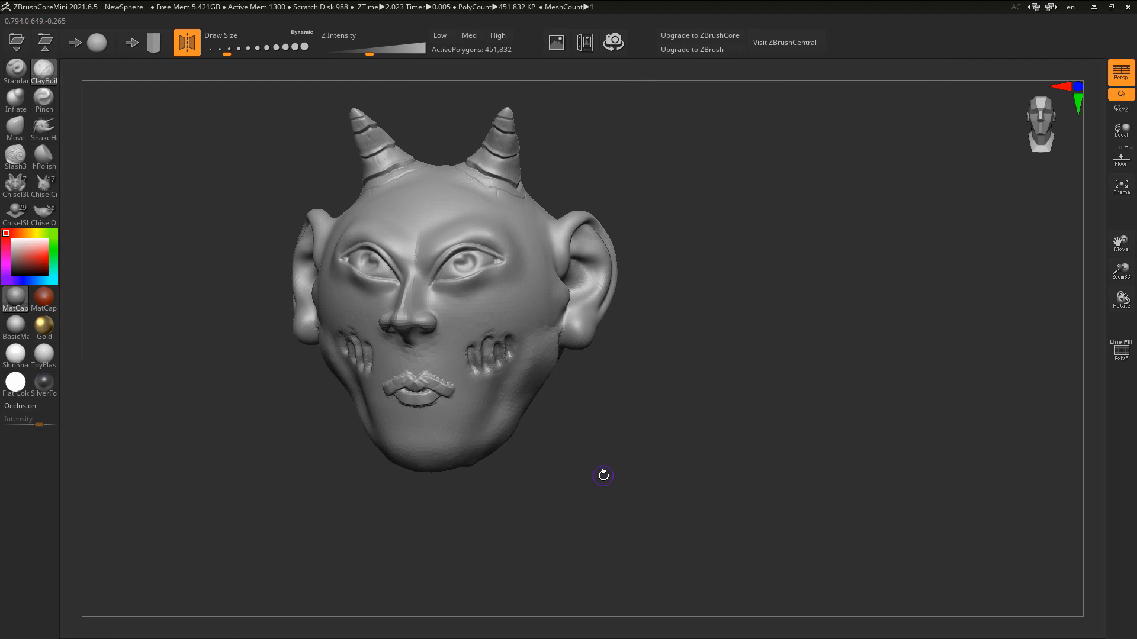
pyautogui.moveTo(43, 355)
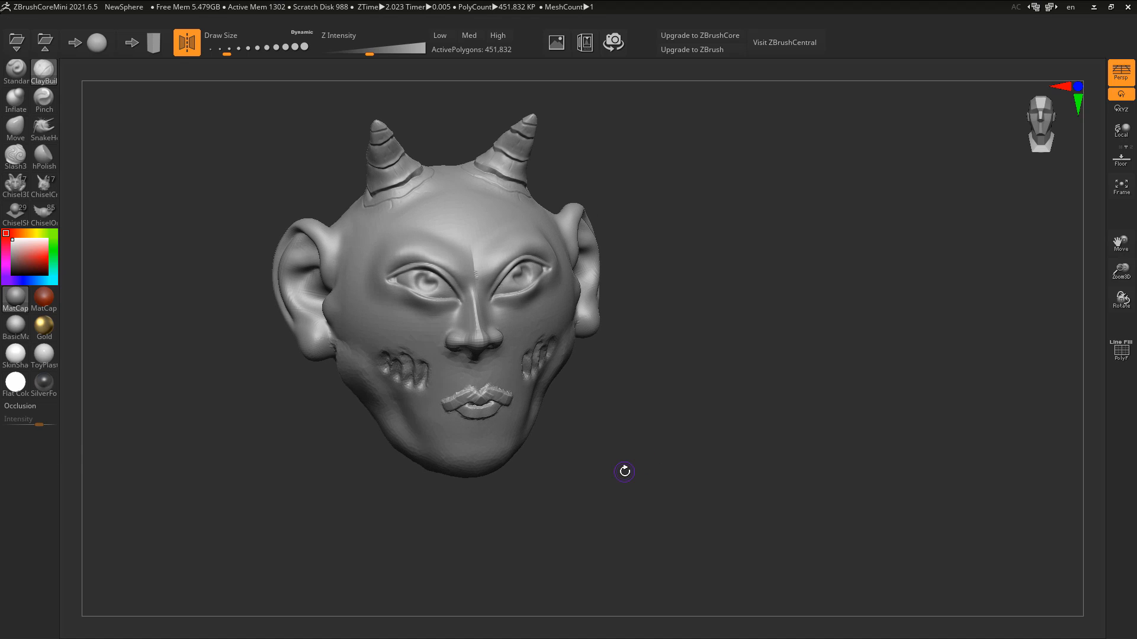
pyautogui.moveTo(145, 113)
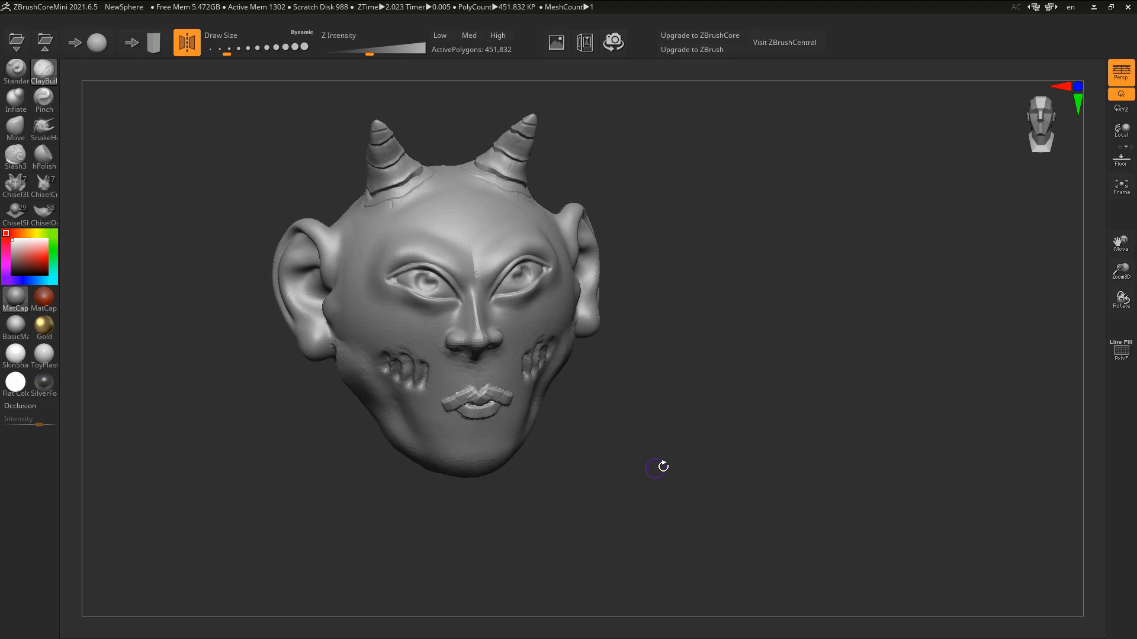
pyautogui.moveTo(656, 467); pyautogui.dragTo(609, 467)
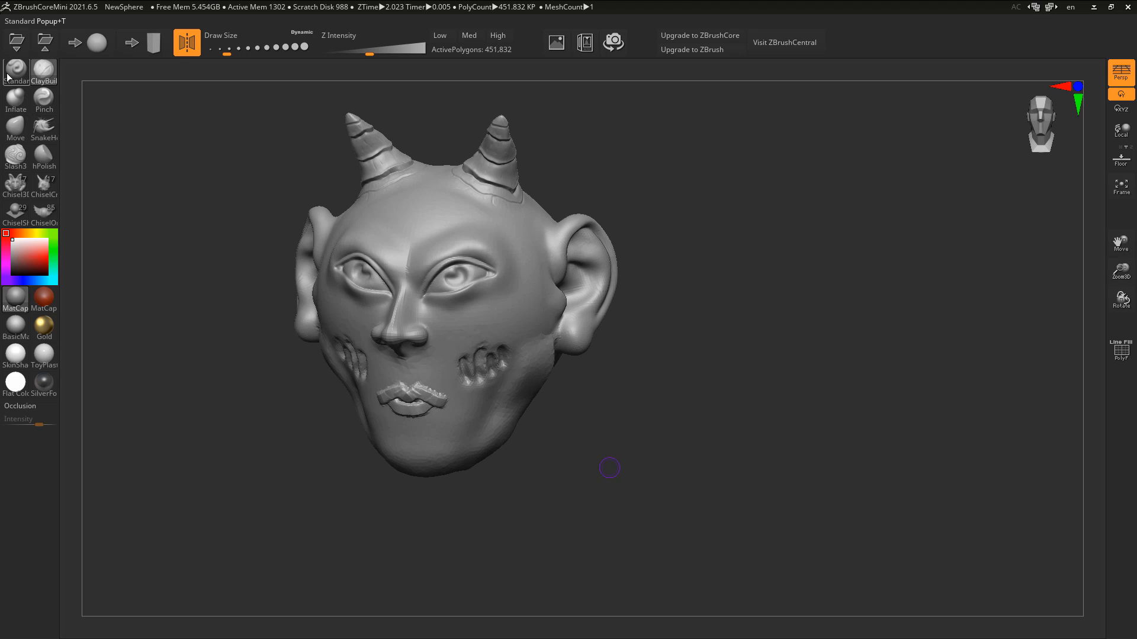
pyautogui.click(43, 155)
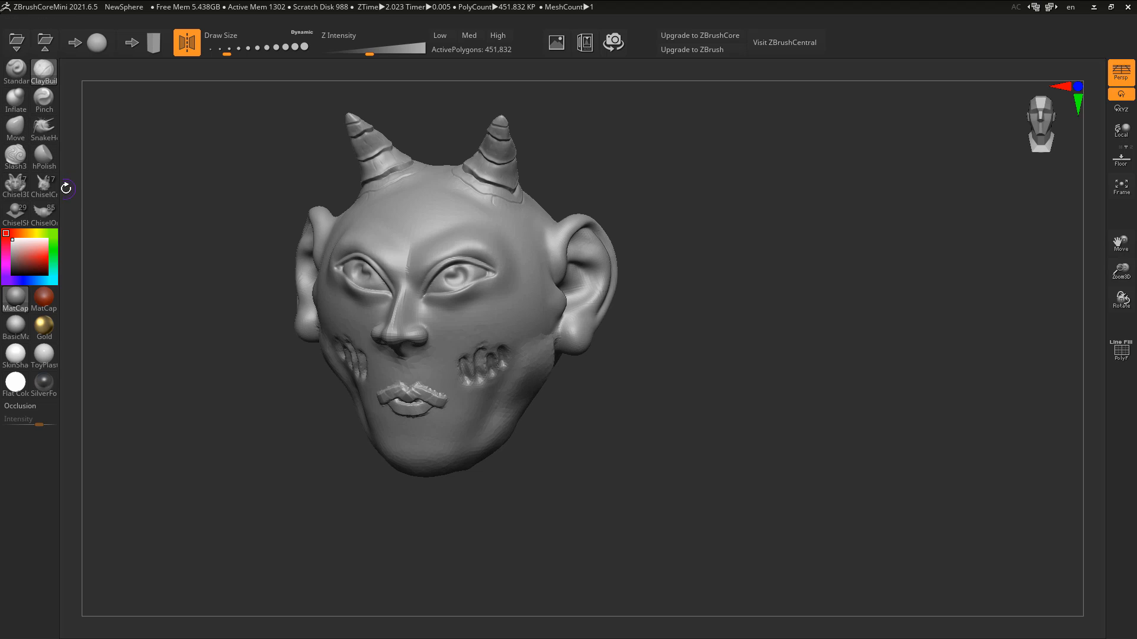
pyautogui.moveTo(701, 389)
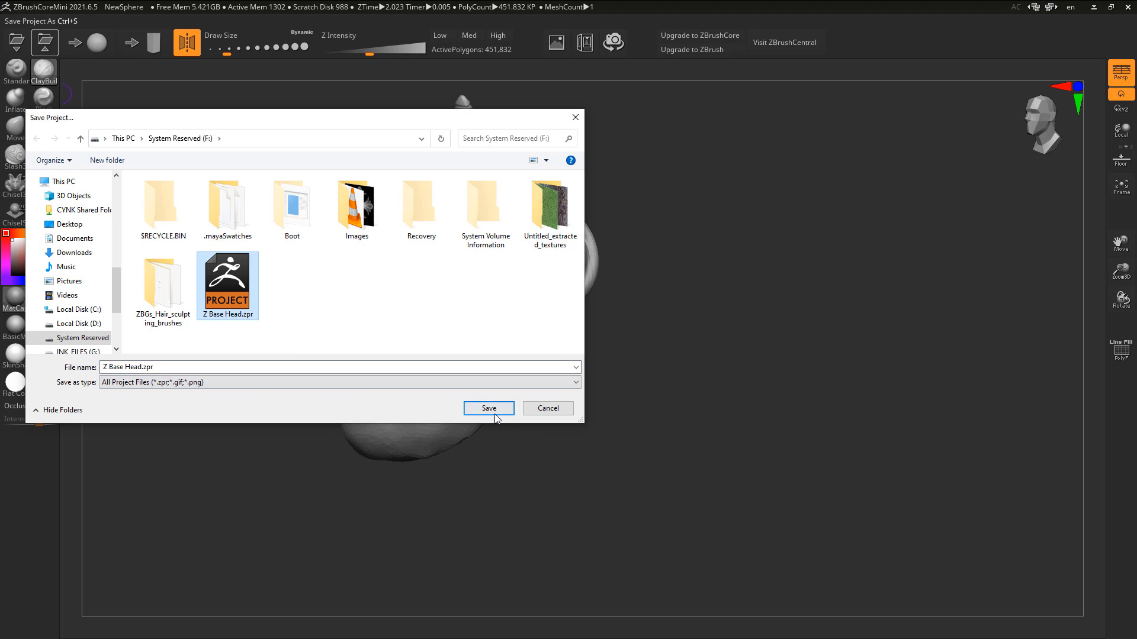
# - Save the project as Z Base Head.zpr and orbit to view the top and side
pyautogui.click(488, 408)
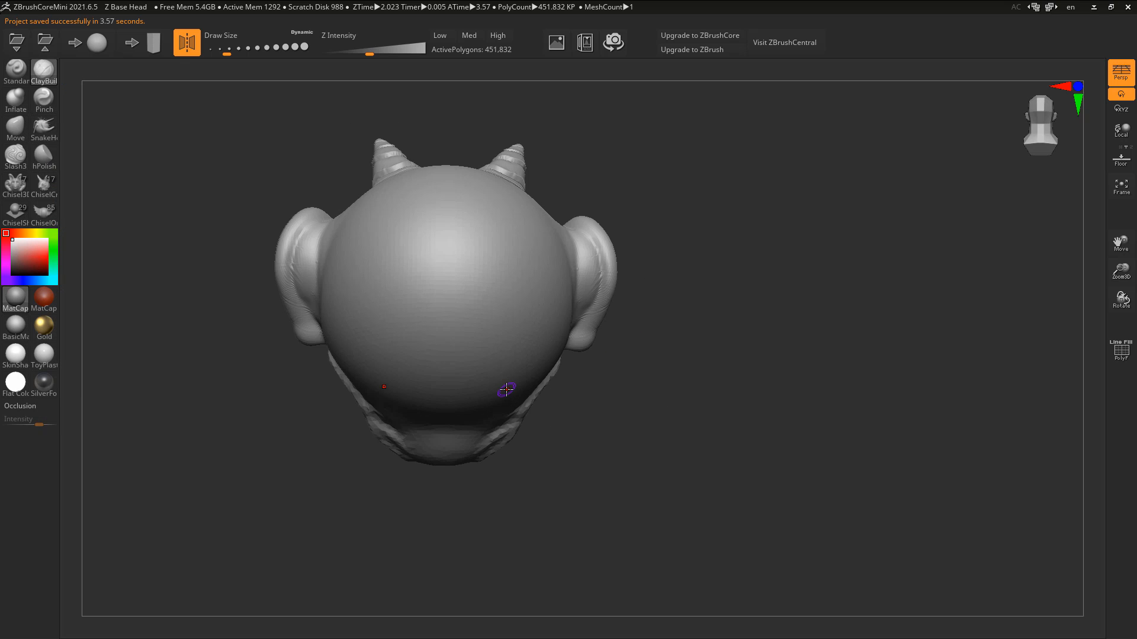
pyautogui.moveTo(508, 391); pyautogui.dragTo(661, 500)
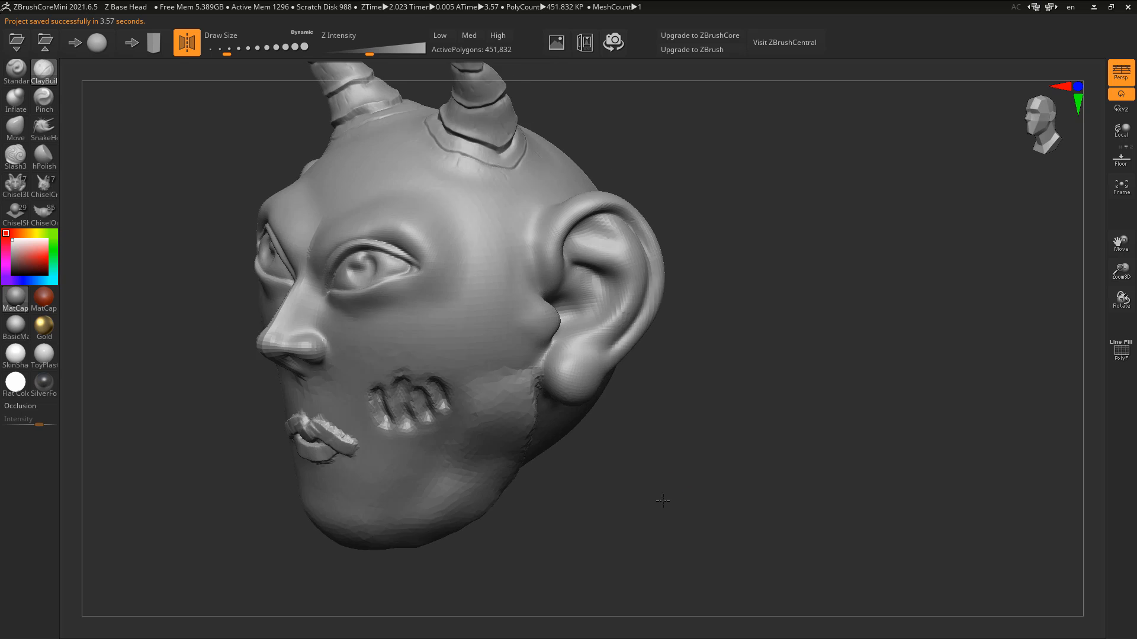
pyautogui.moveTo(661, 501); pyautogui.dragTo(625, 519)
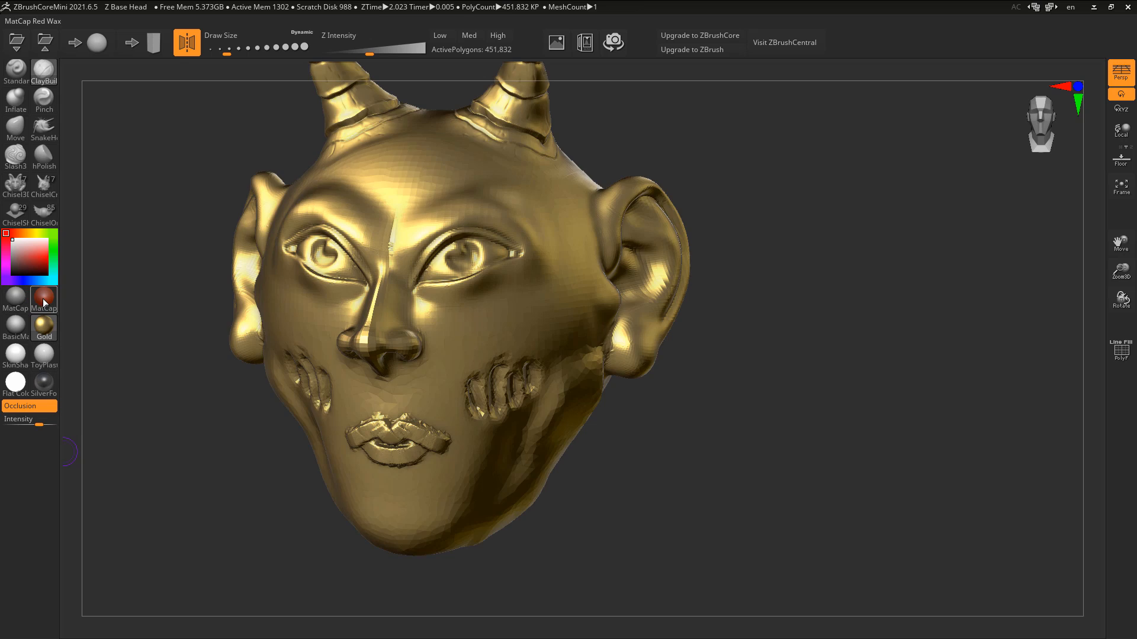
# - Apply the MatCap Red Wax material and orbit the head back to a front view
pyautogui.click(43, 298)
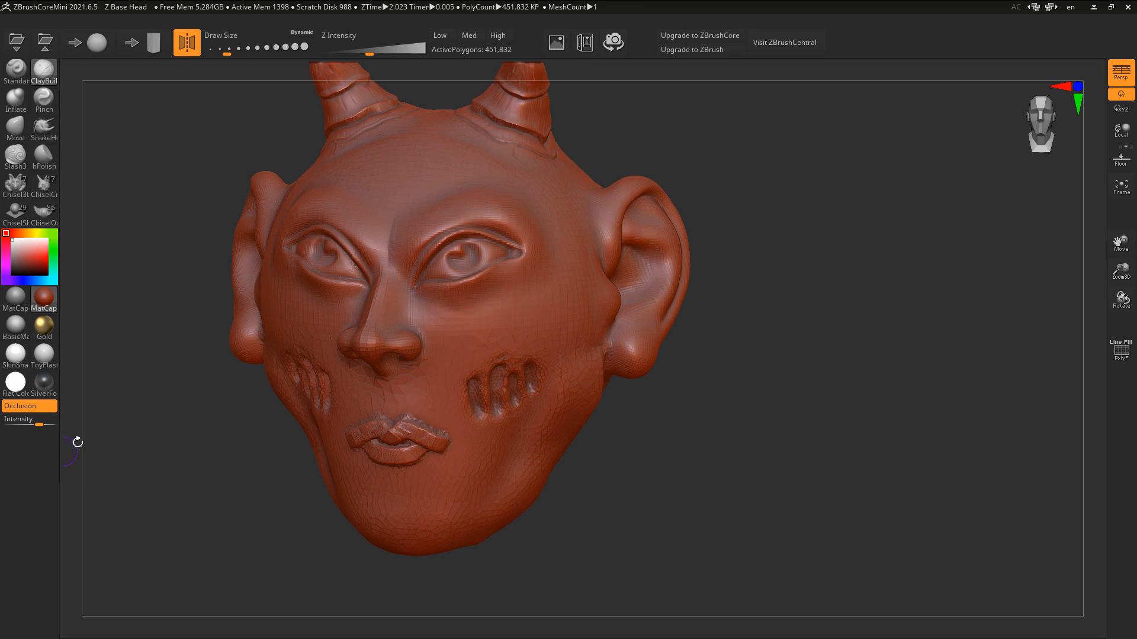
pyautogui.moveTo(78, 443); pyautogui.dragTo(670, 426)
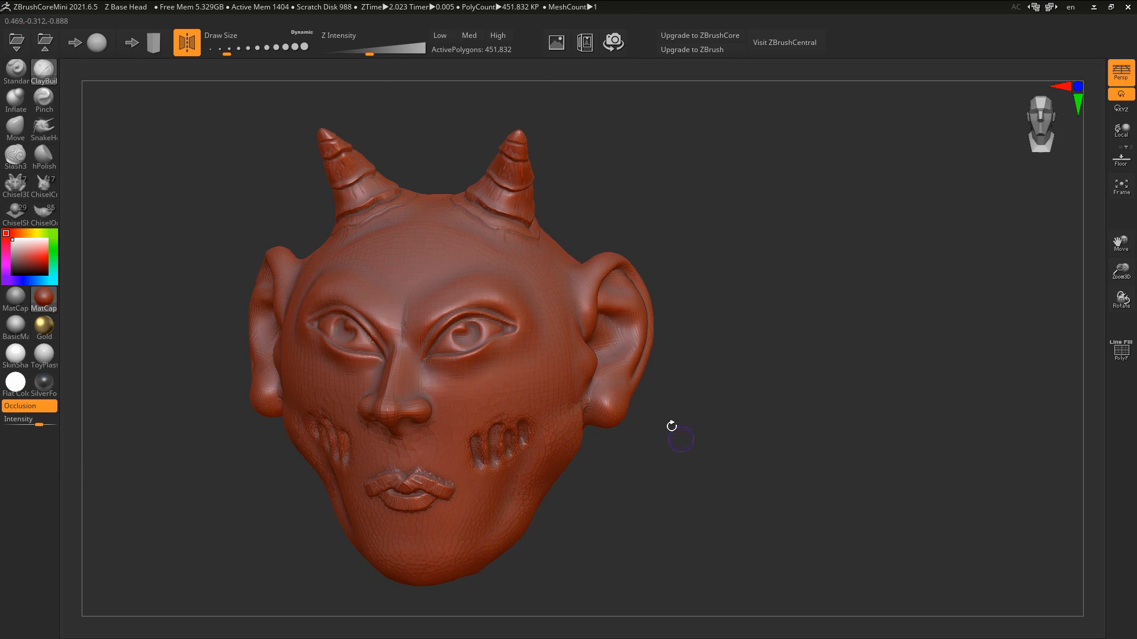
pyautogui.click(583, 42)
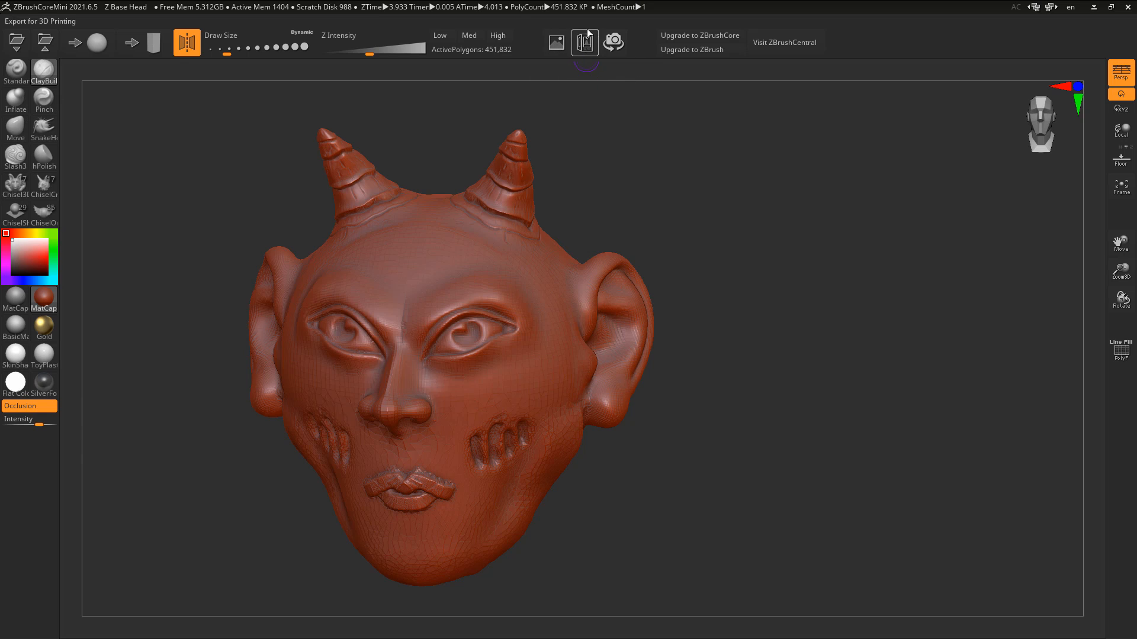
pyautogui.moveTo(585, 42)
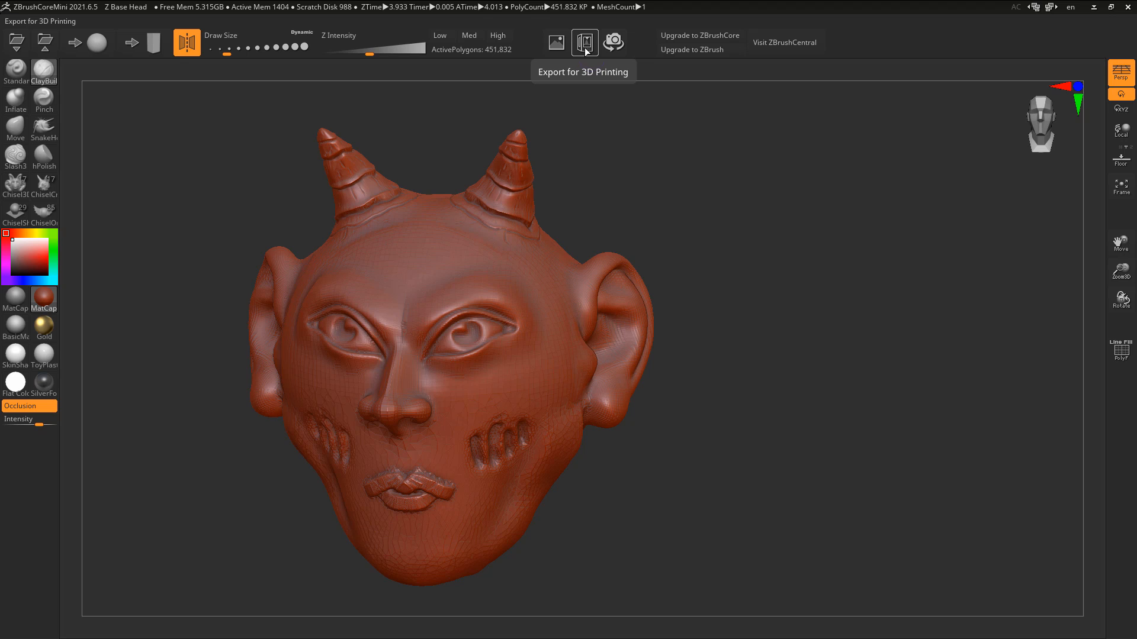
# - Export the red horned head as an OBJ file for 3D printing
pyautogui.click(584, 42)
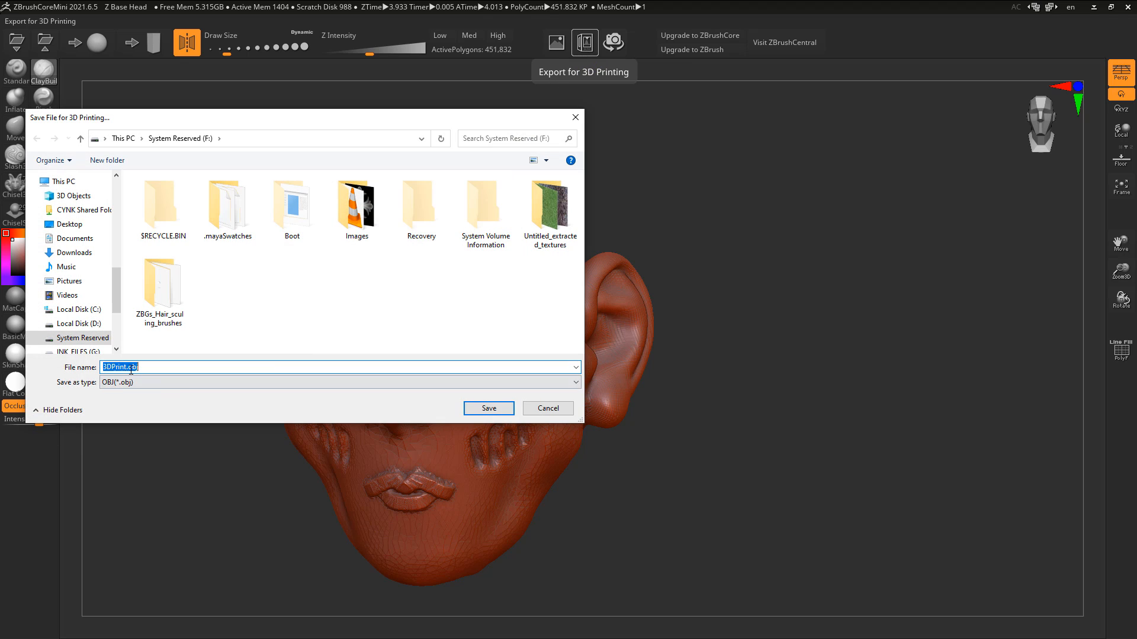
pyautogui.click(556, 42)
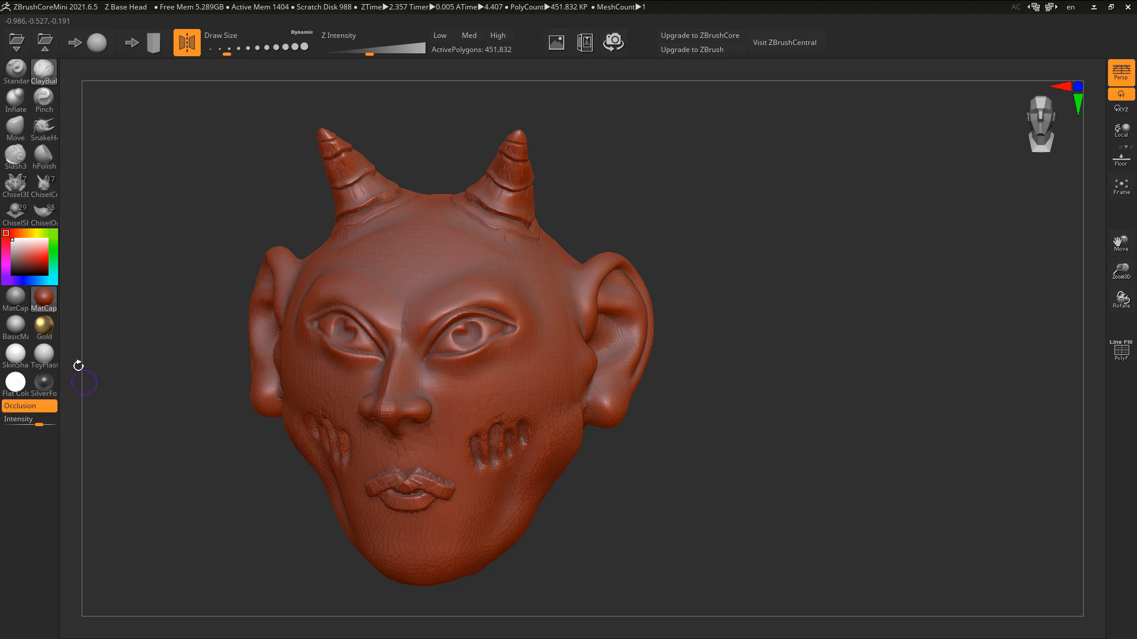
pyautogui.click(15, 298)
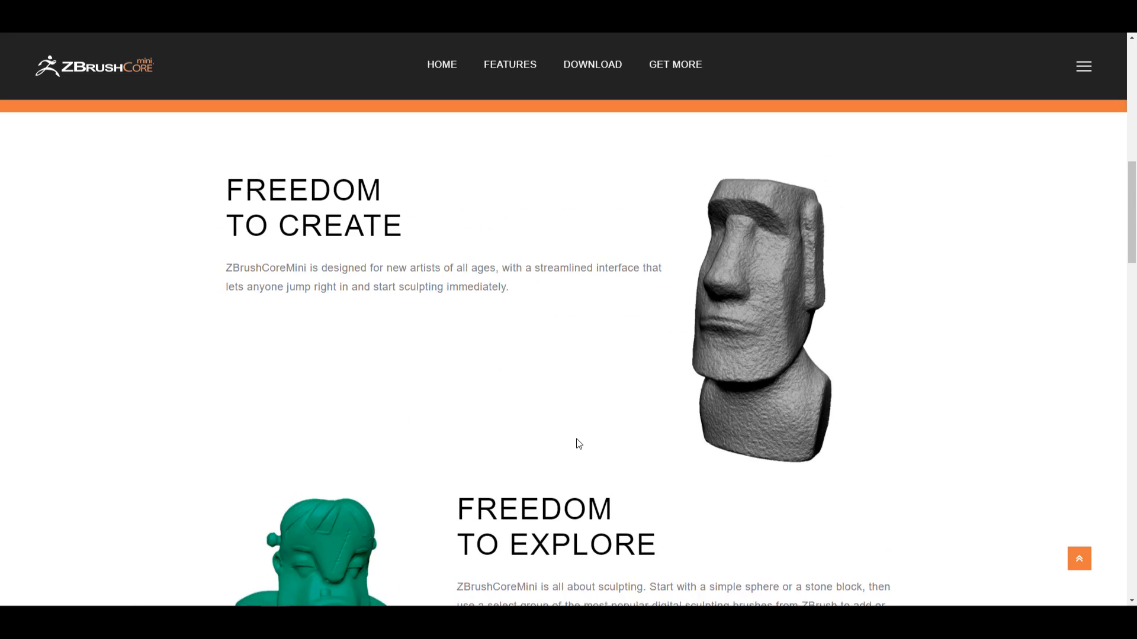
# - Browse the ZBrushCoreMini website down to the Freedom to Explore section
pyautogui.scroll(3)
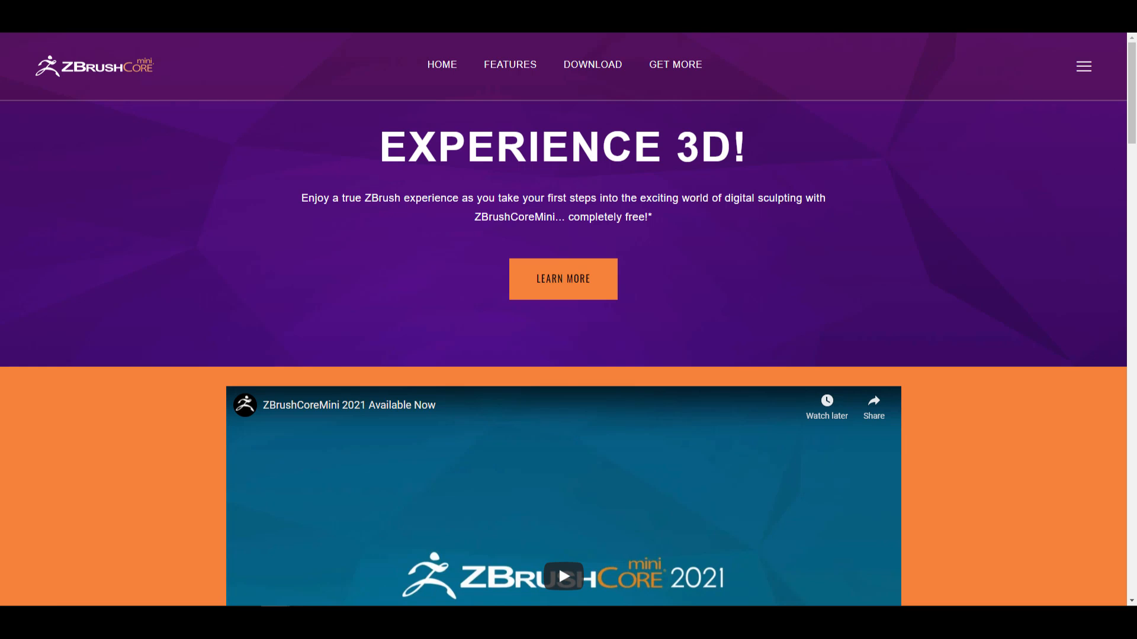
pyautogui.click(562, 279)
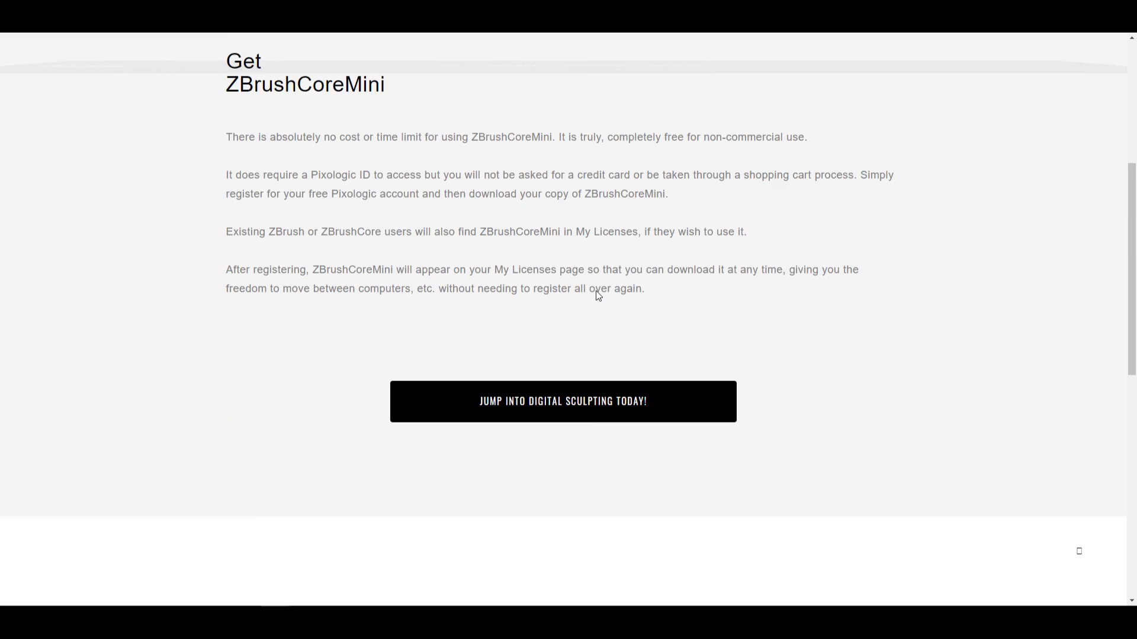
pyautogui.scroll(-3)
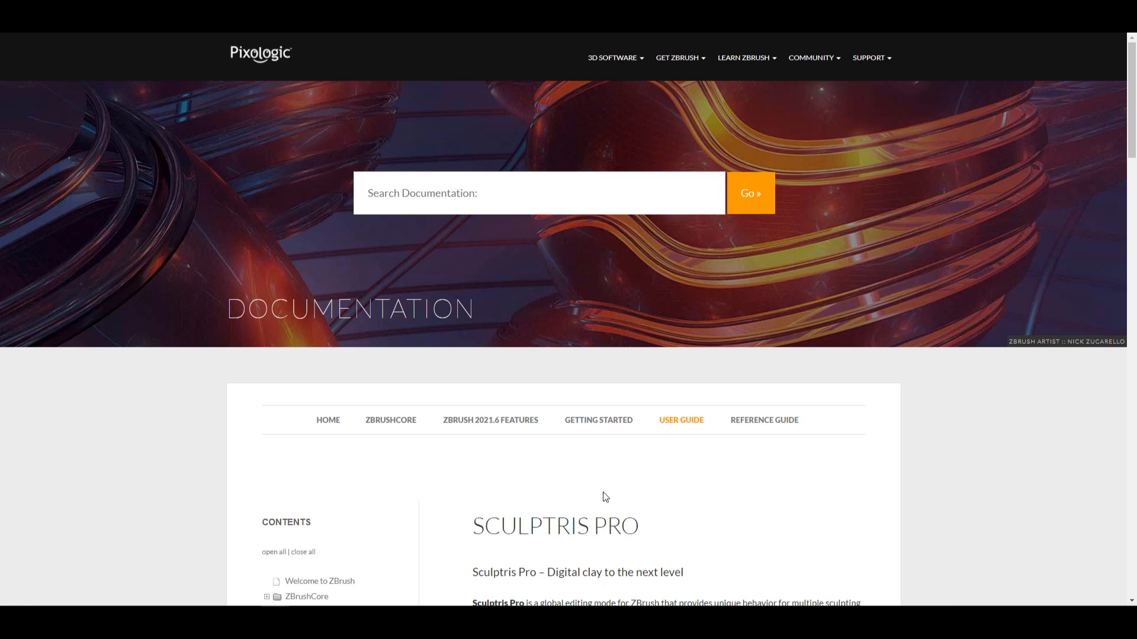
pyautogui.scroll(-3)
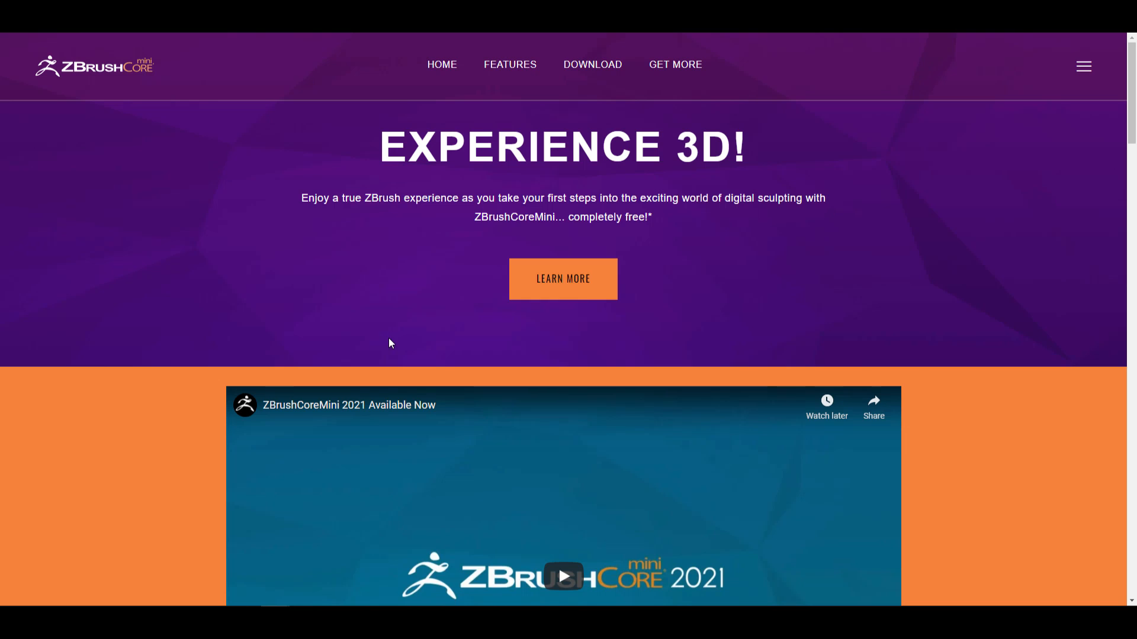
pyautogui.scroll(-3)
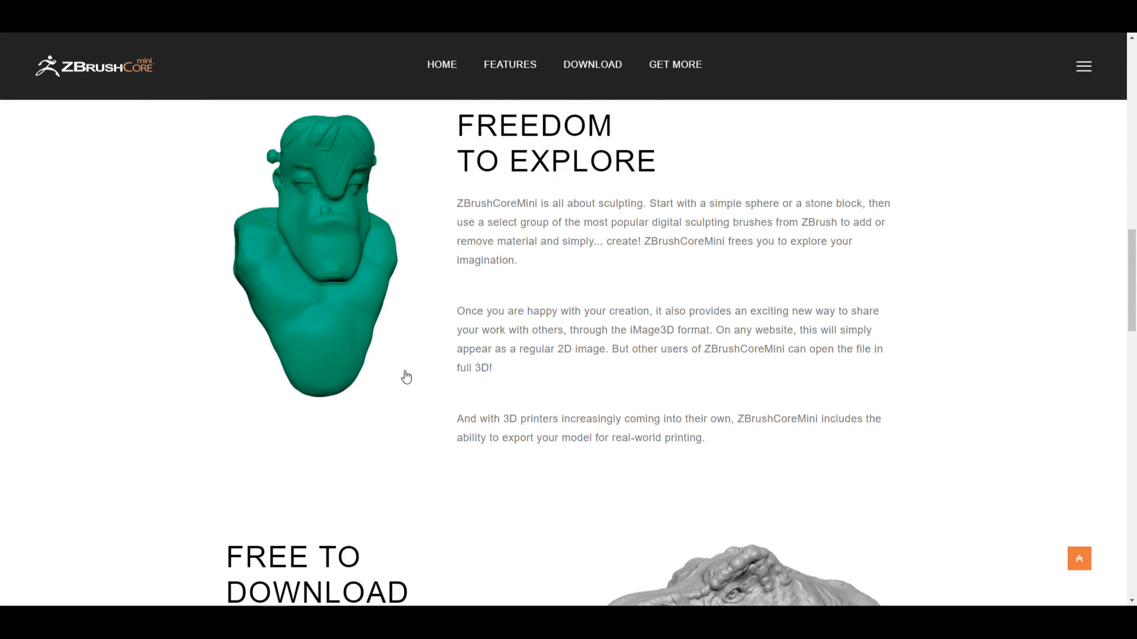
pyautogui.scroll(-3)
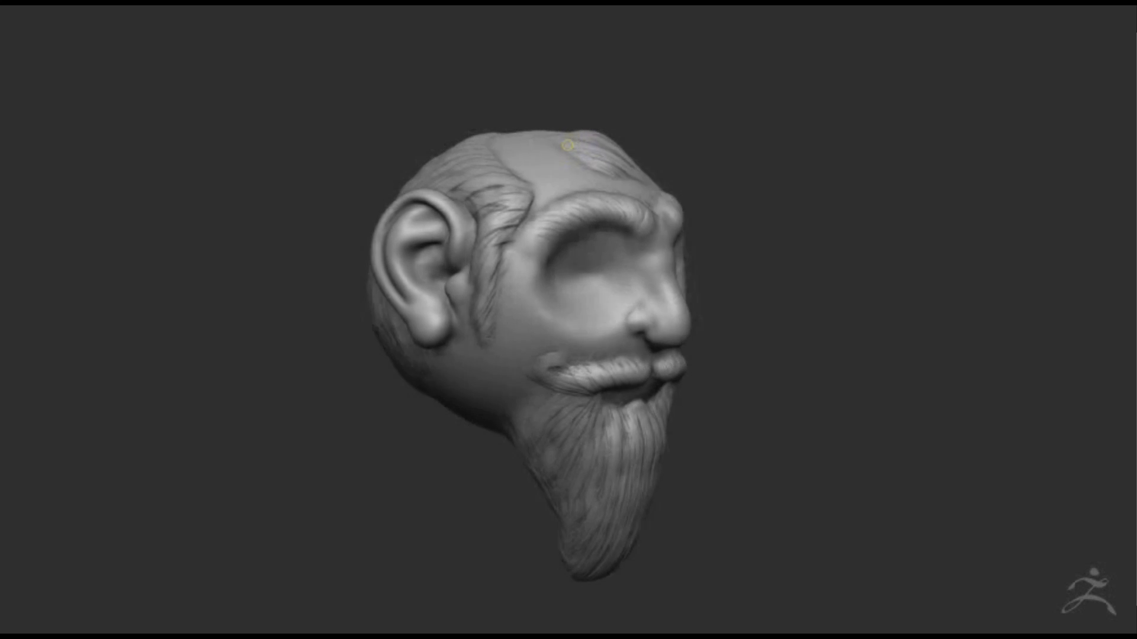
# - Orbit the bearded sculpted head to view its textured back and beard
pyautogui.moveTo(565, 145); pyautogui.dragTo(882, 349)
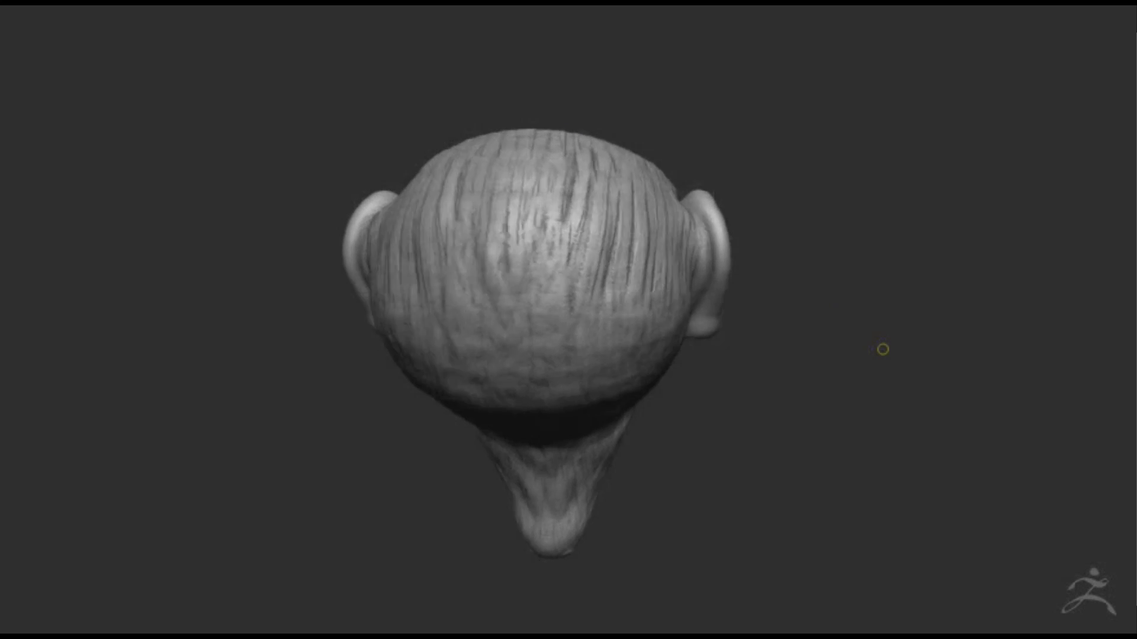